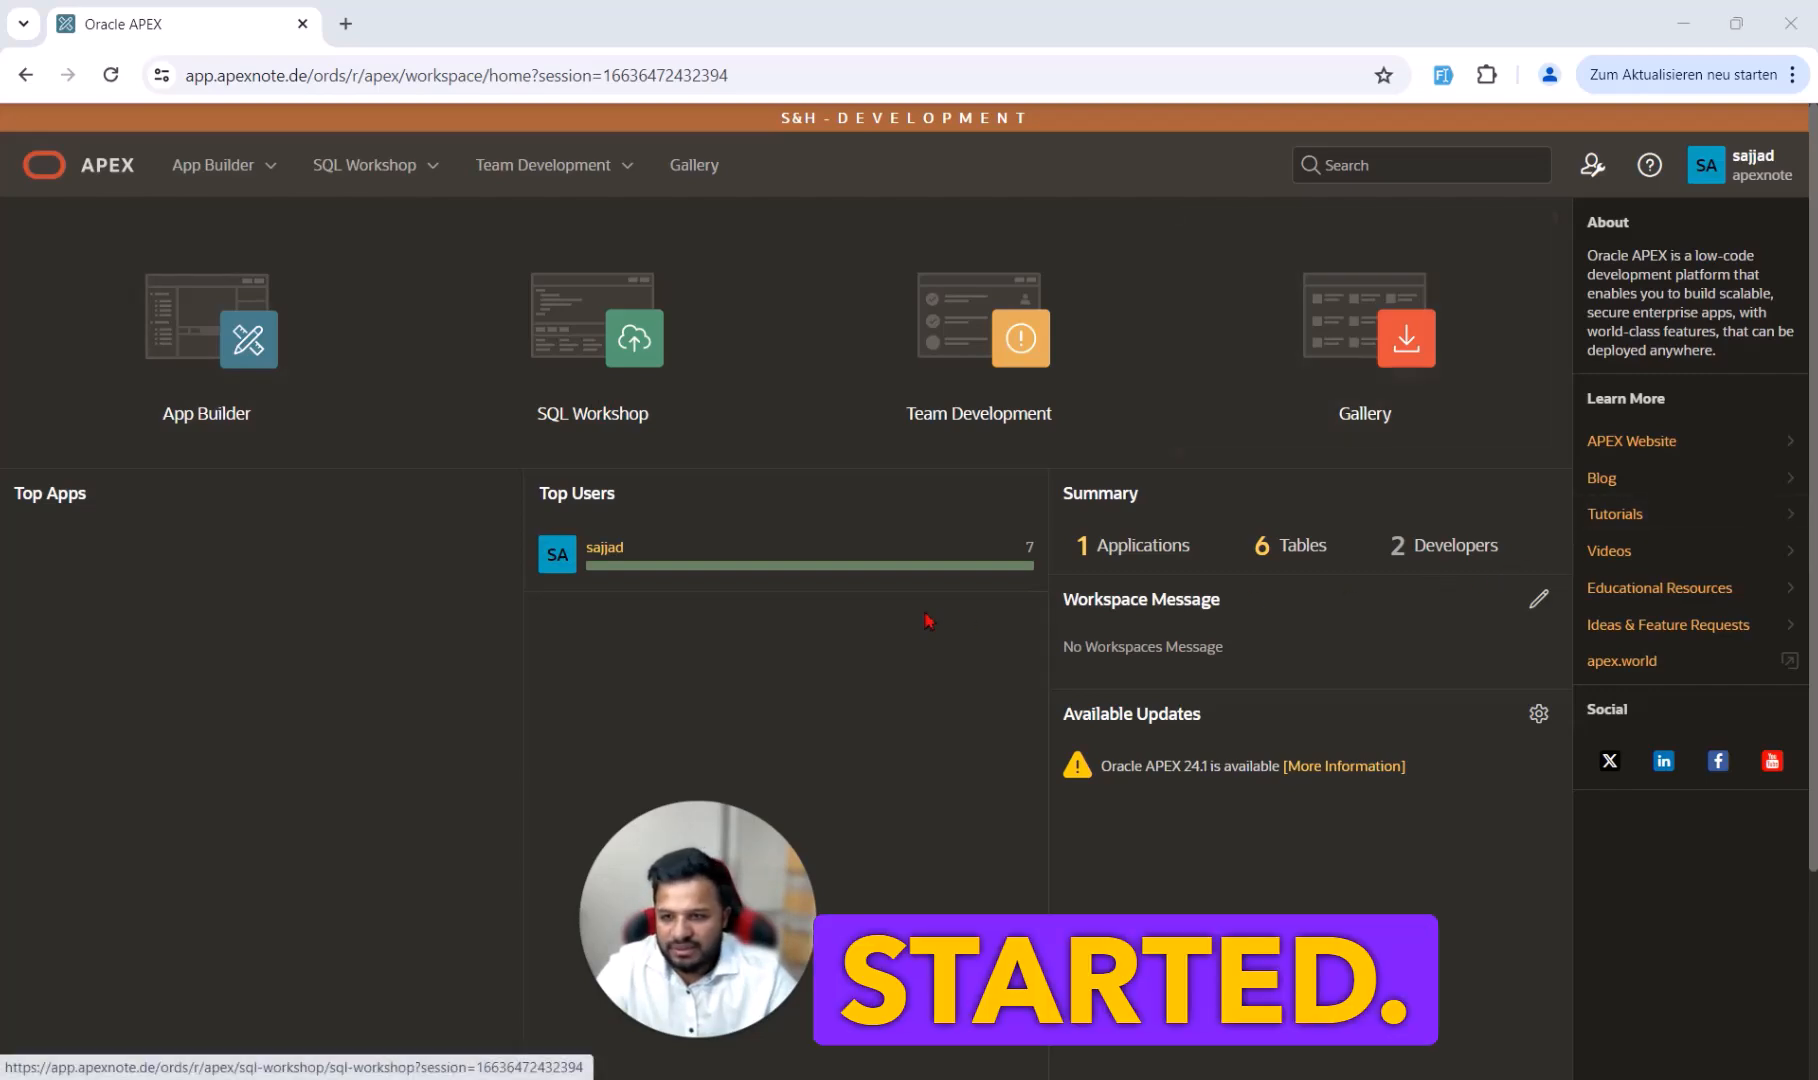
Step: Enter the SQL Workshop area with SQL Commands and the Object Browser available
click(376, 166)
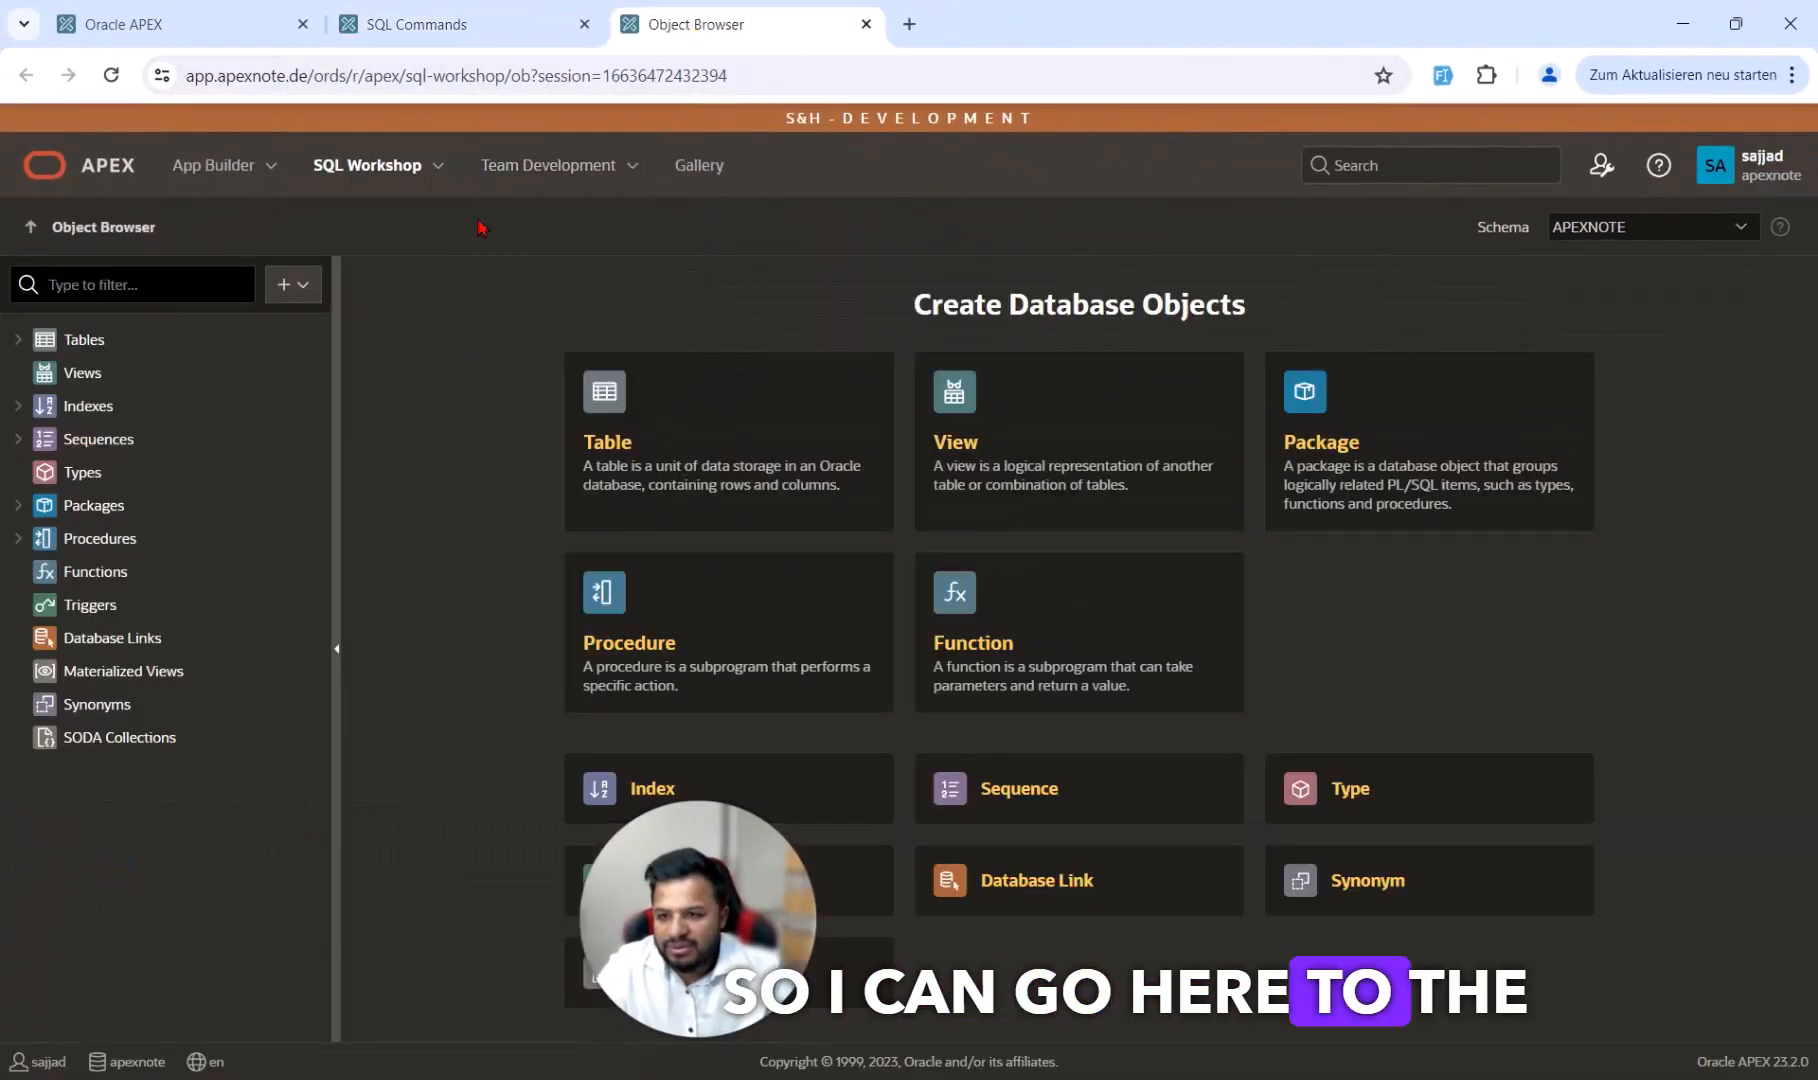
Step: Review the fn_CalculateInterest declaration (pi_capital, rate, years) and position the cursor before END for the next declaration
click(94, 506)
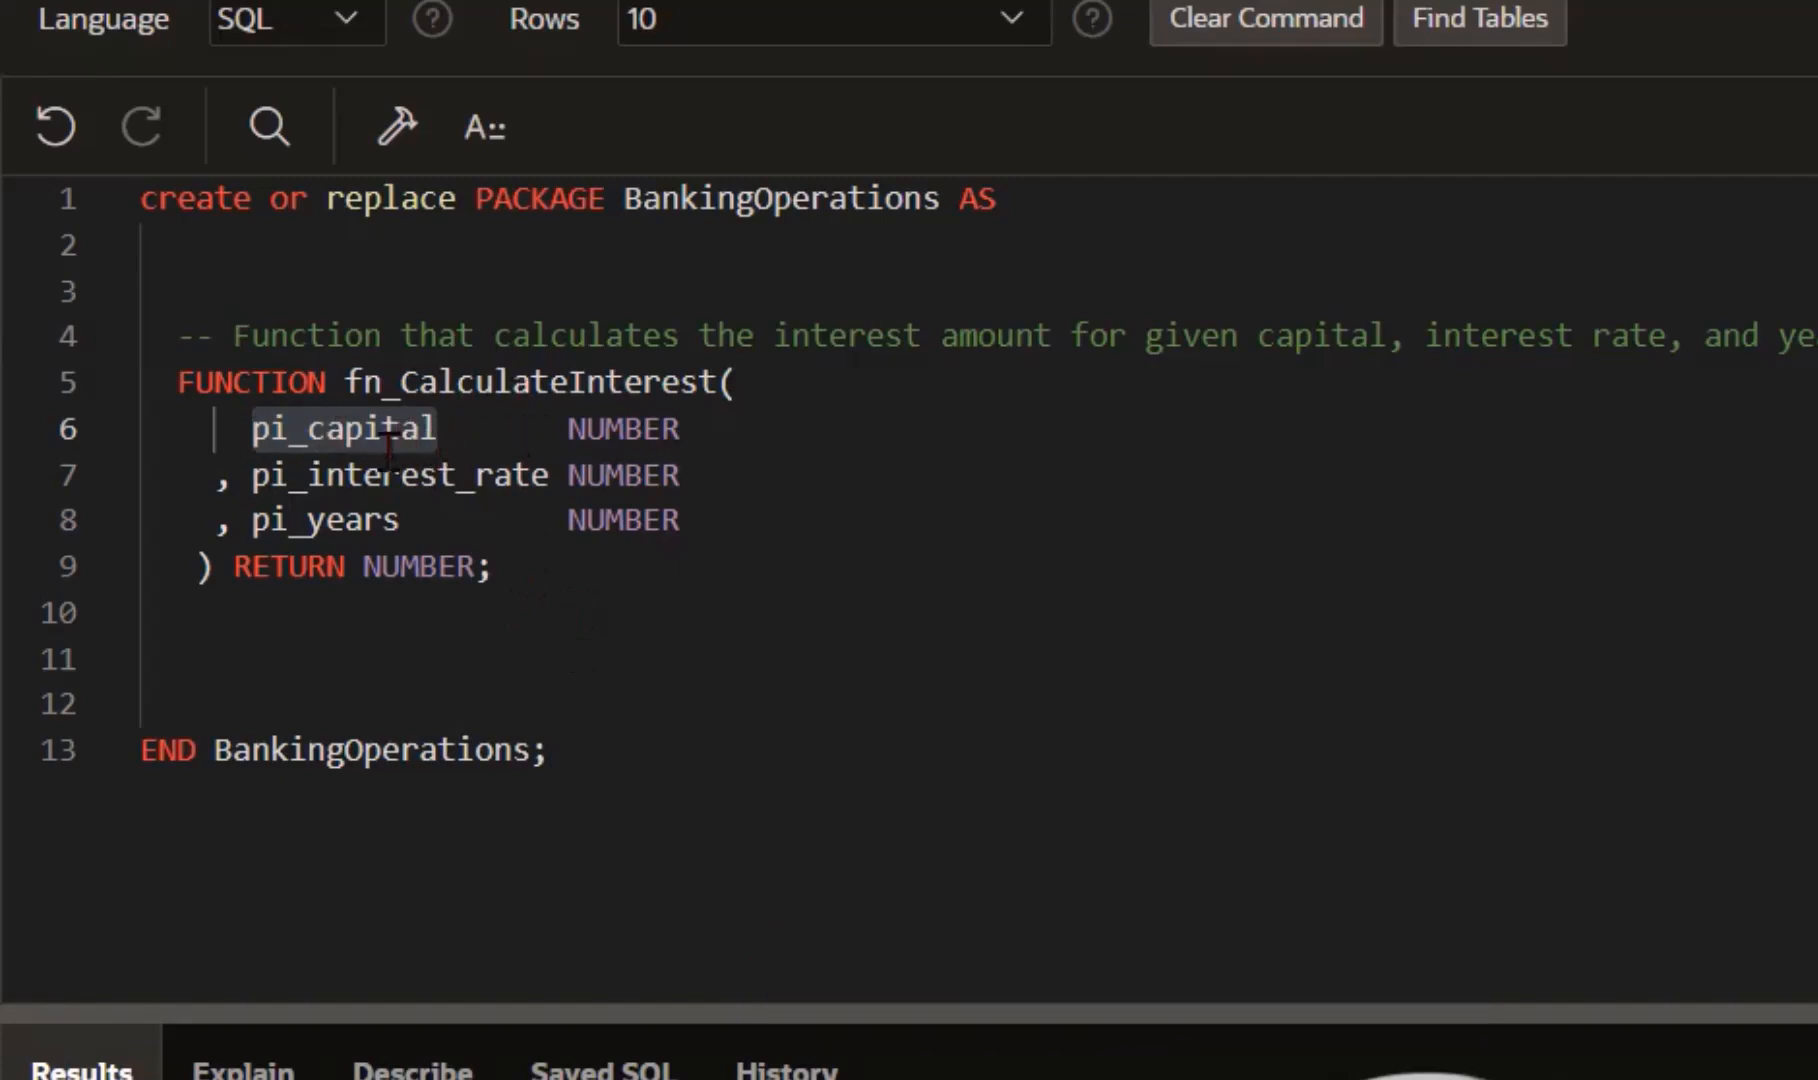
double_click(344, 430)
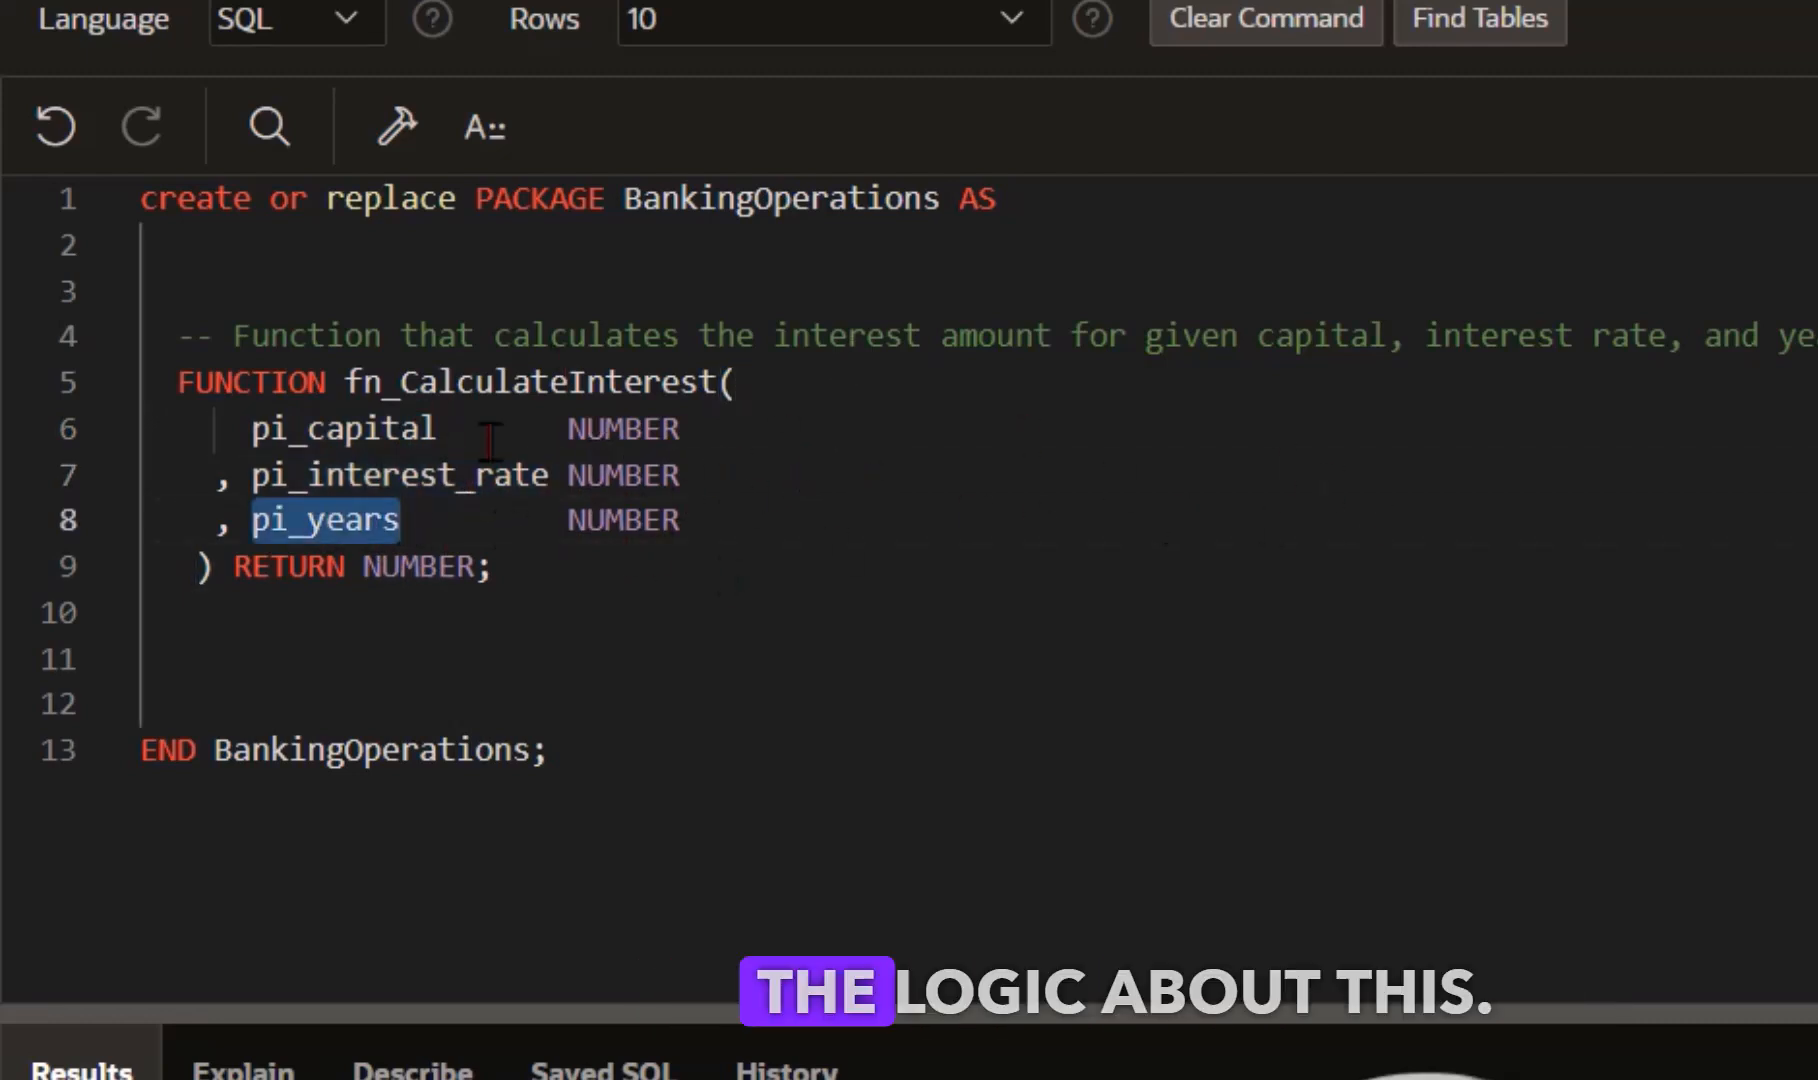
drag(180, 336, 490, 568)
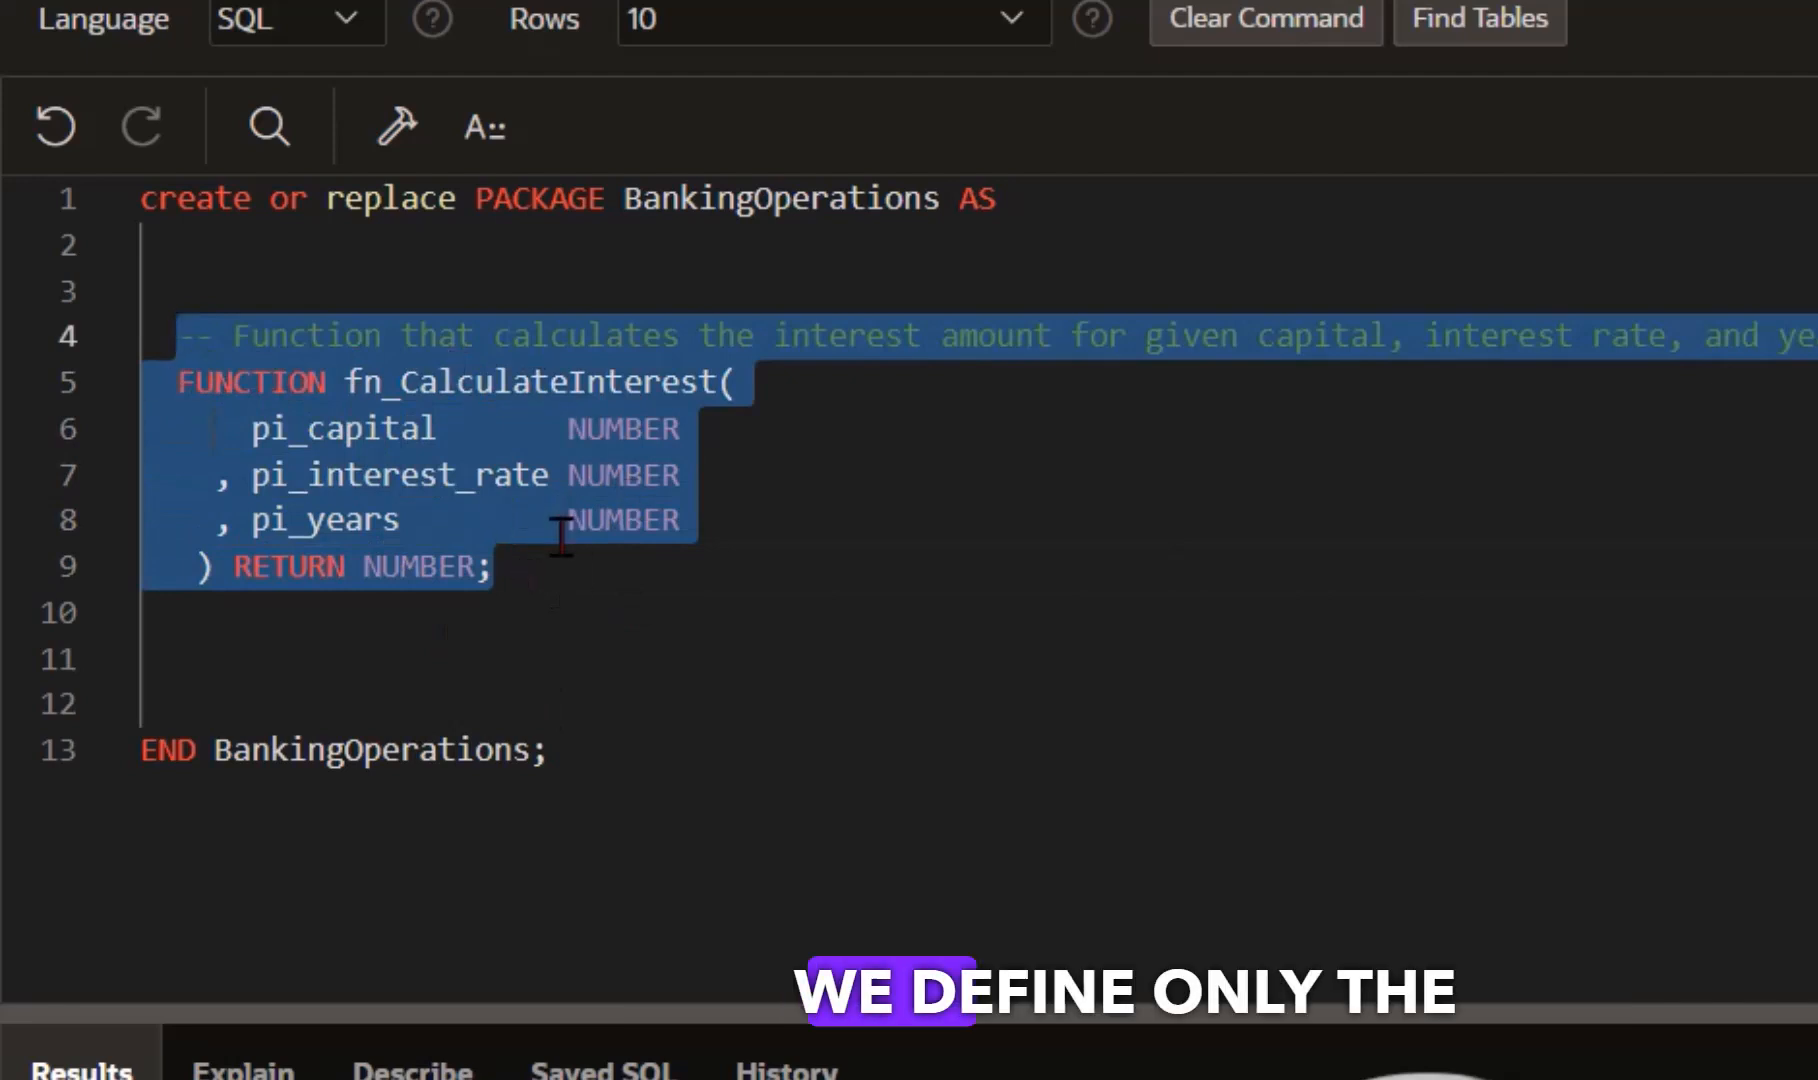
click(496, 566)
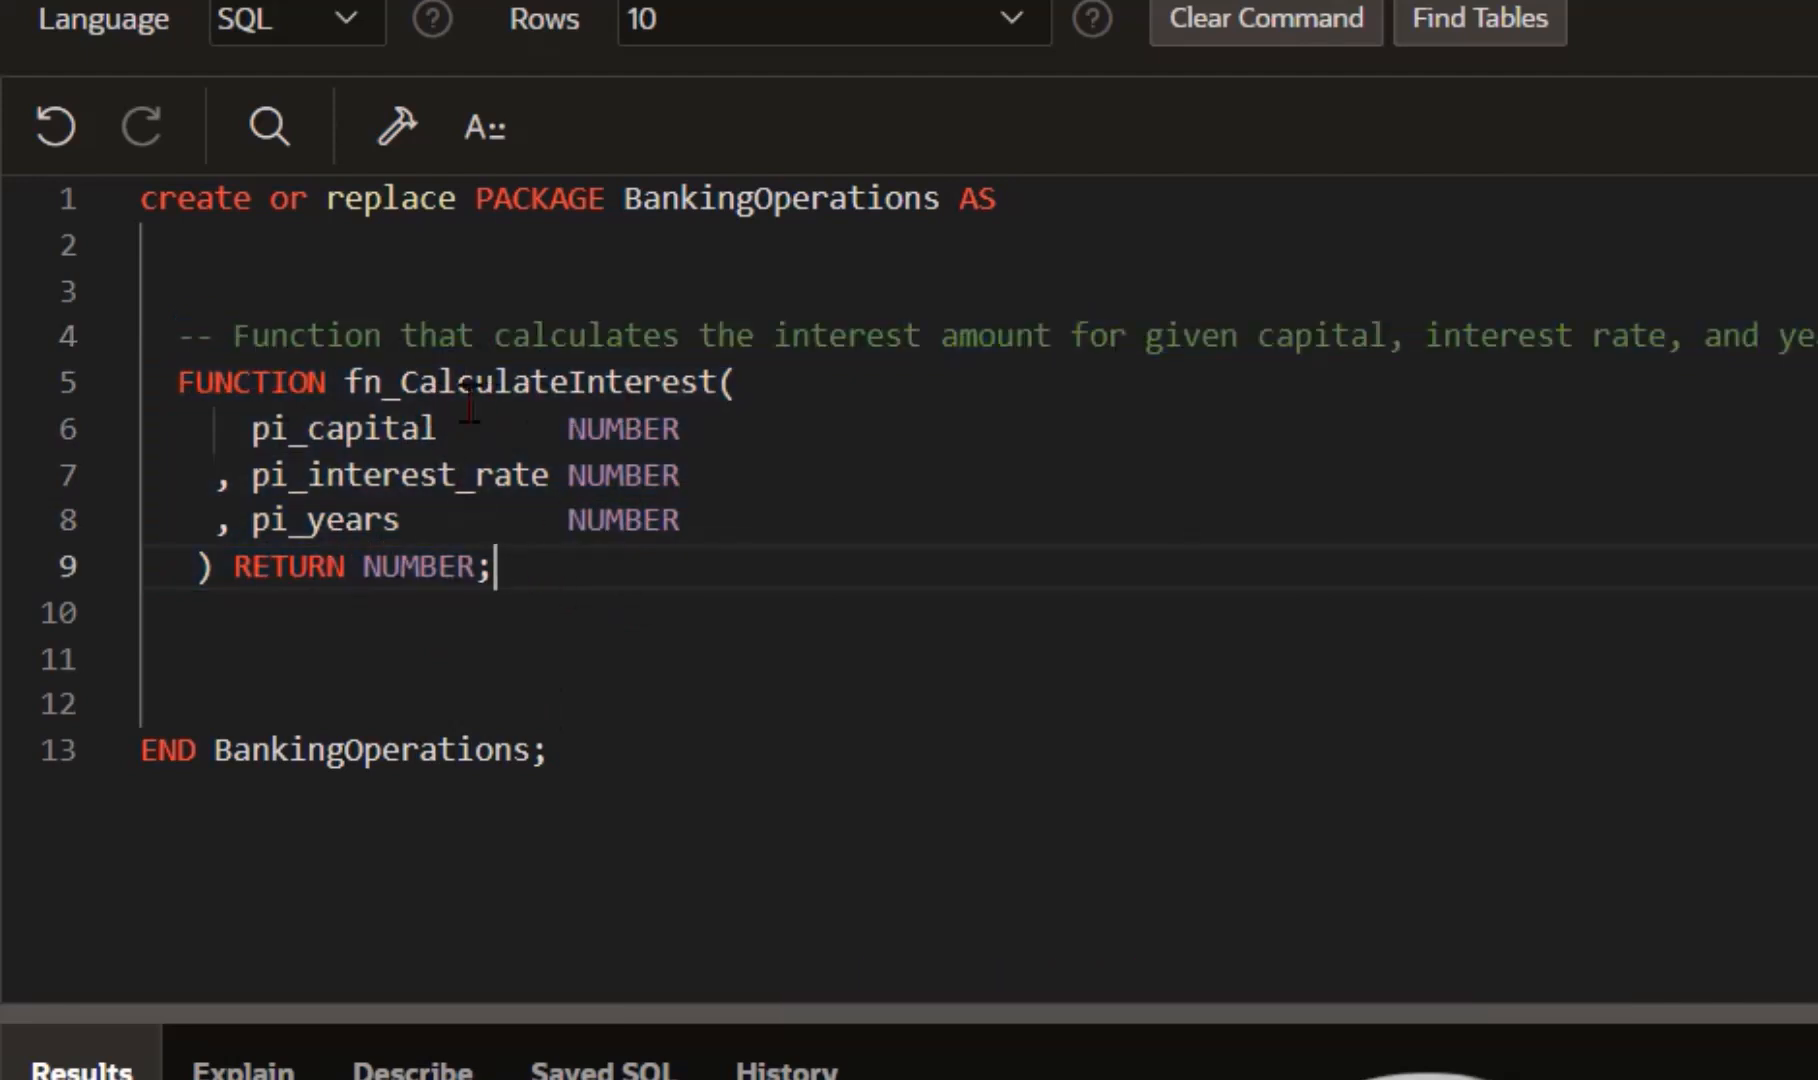
drag(260, 428, 394, 520)
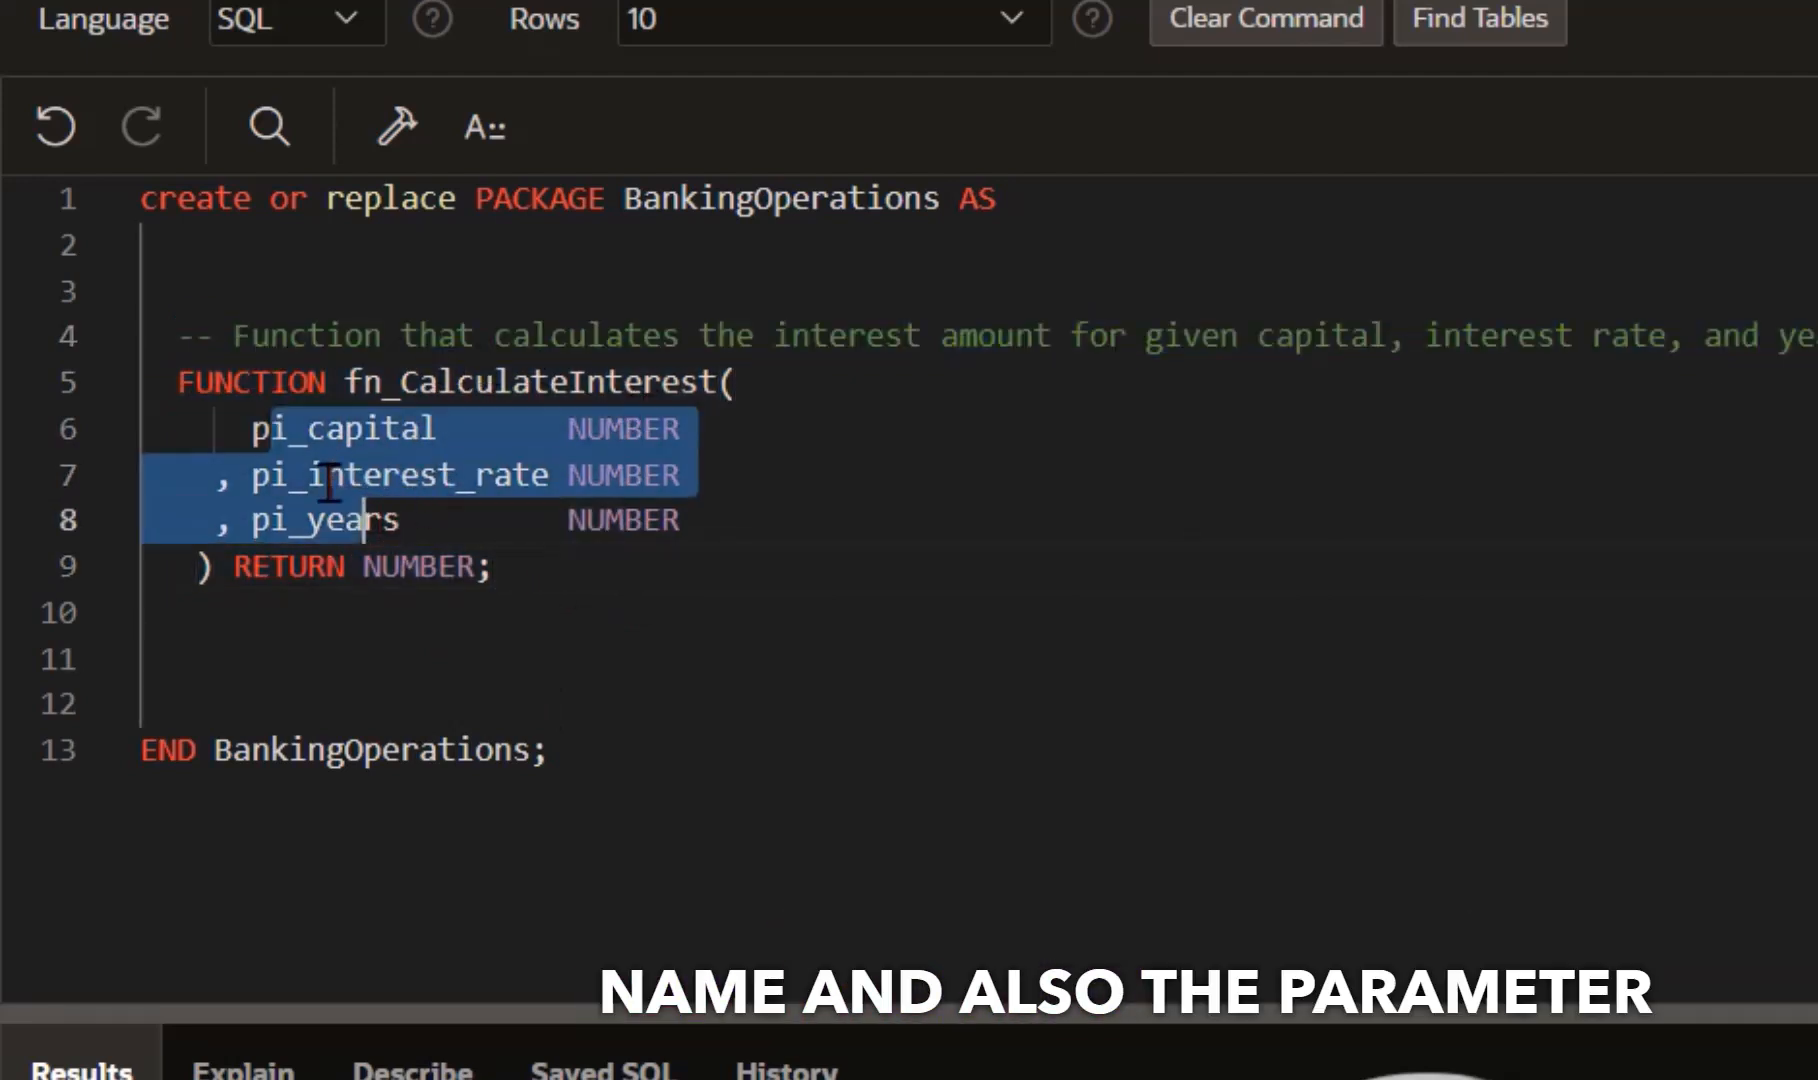
click(498, 568)
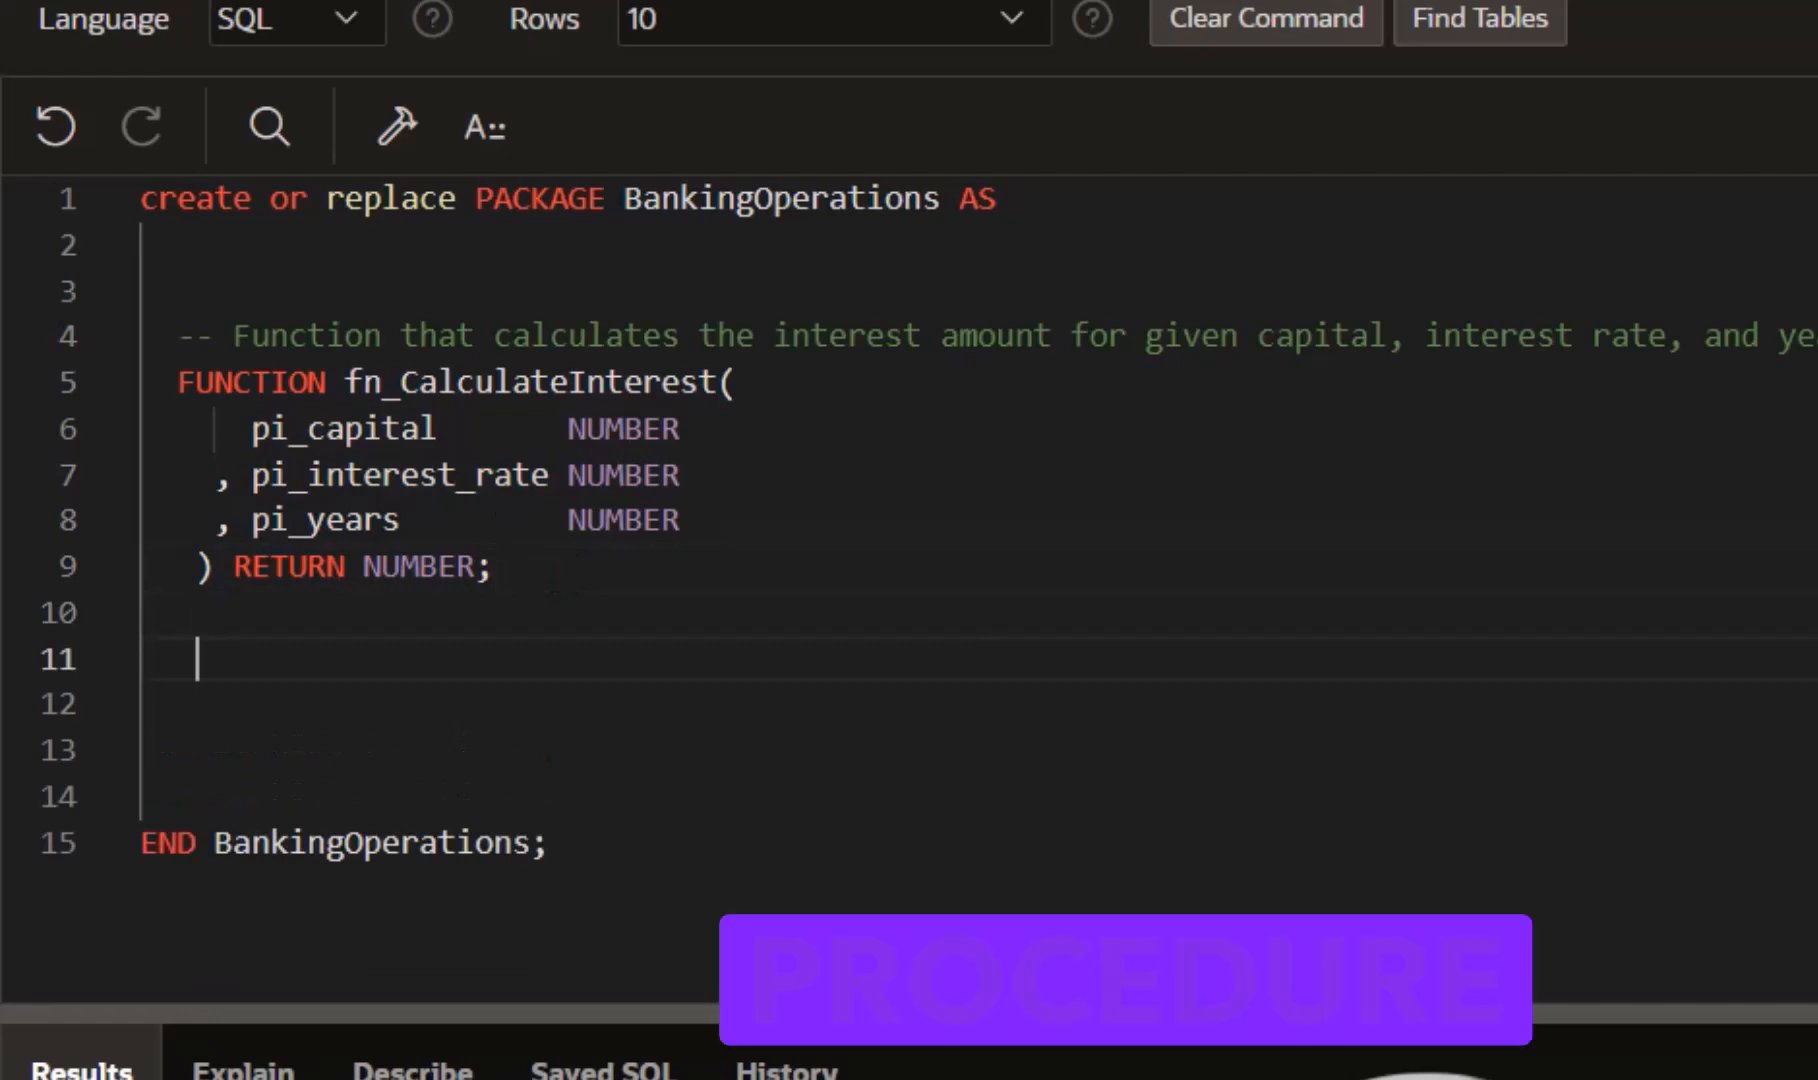
Step: Declare pr_PrintReport with pi_customer_name and pi_report_date and create the BankingOperations package
text(-- Procedure that generates a personalized report)
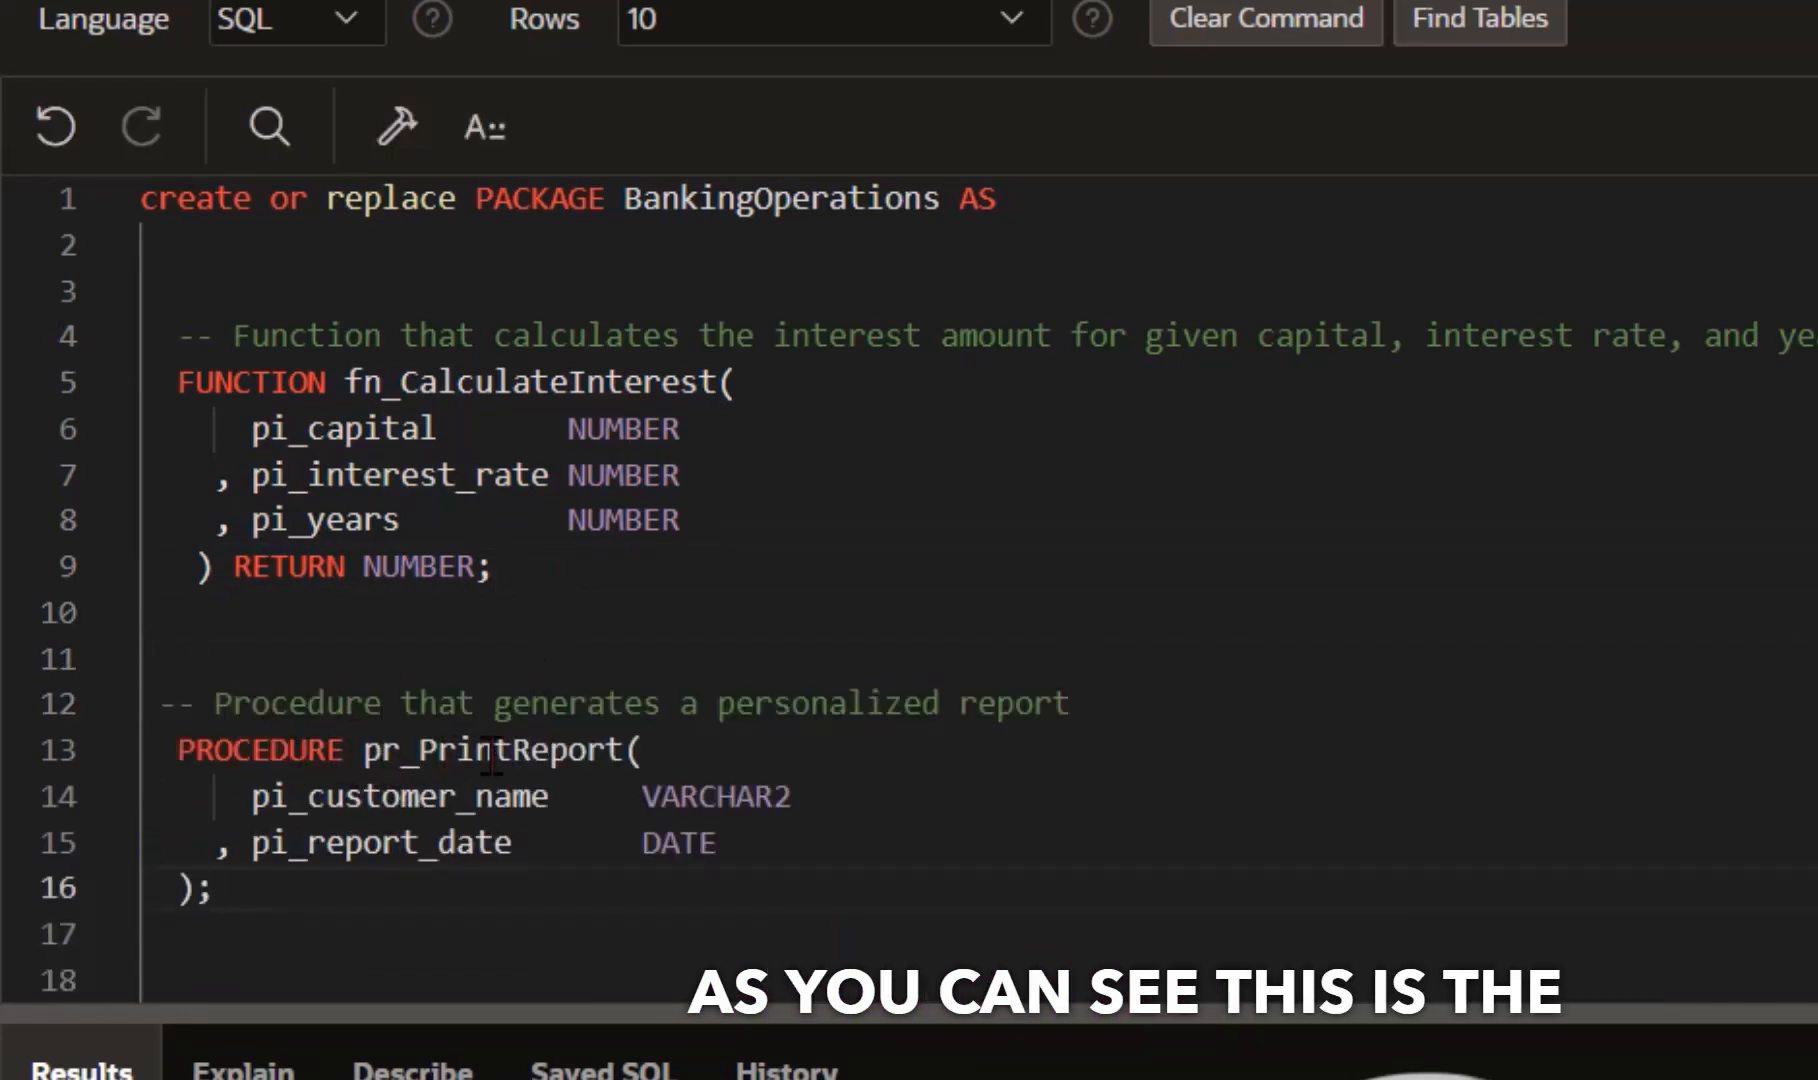
double_click(382, 750)
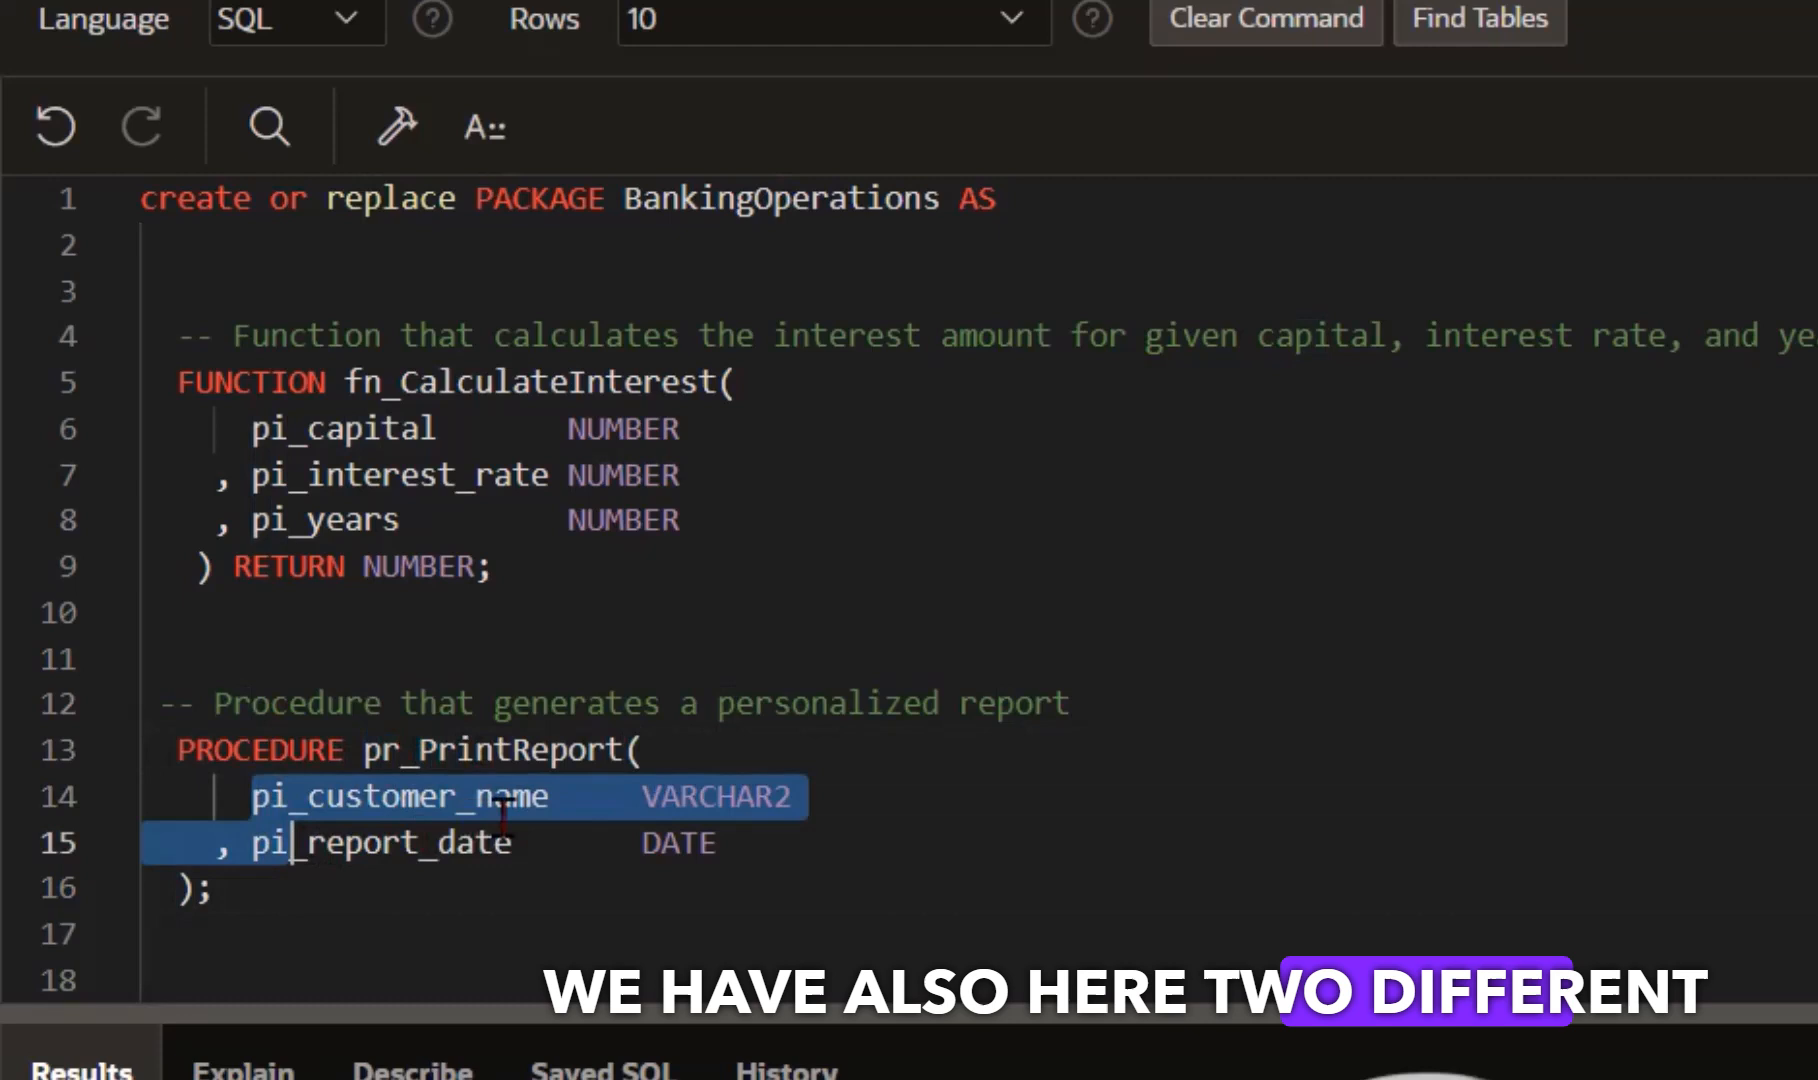
double_click(376, 842)
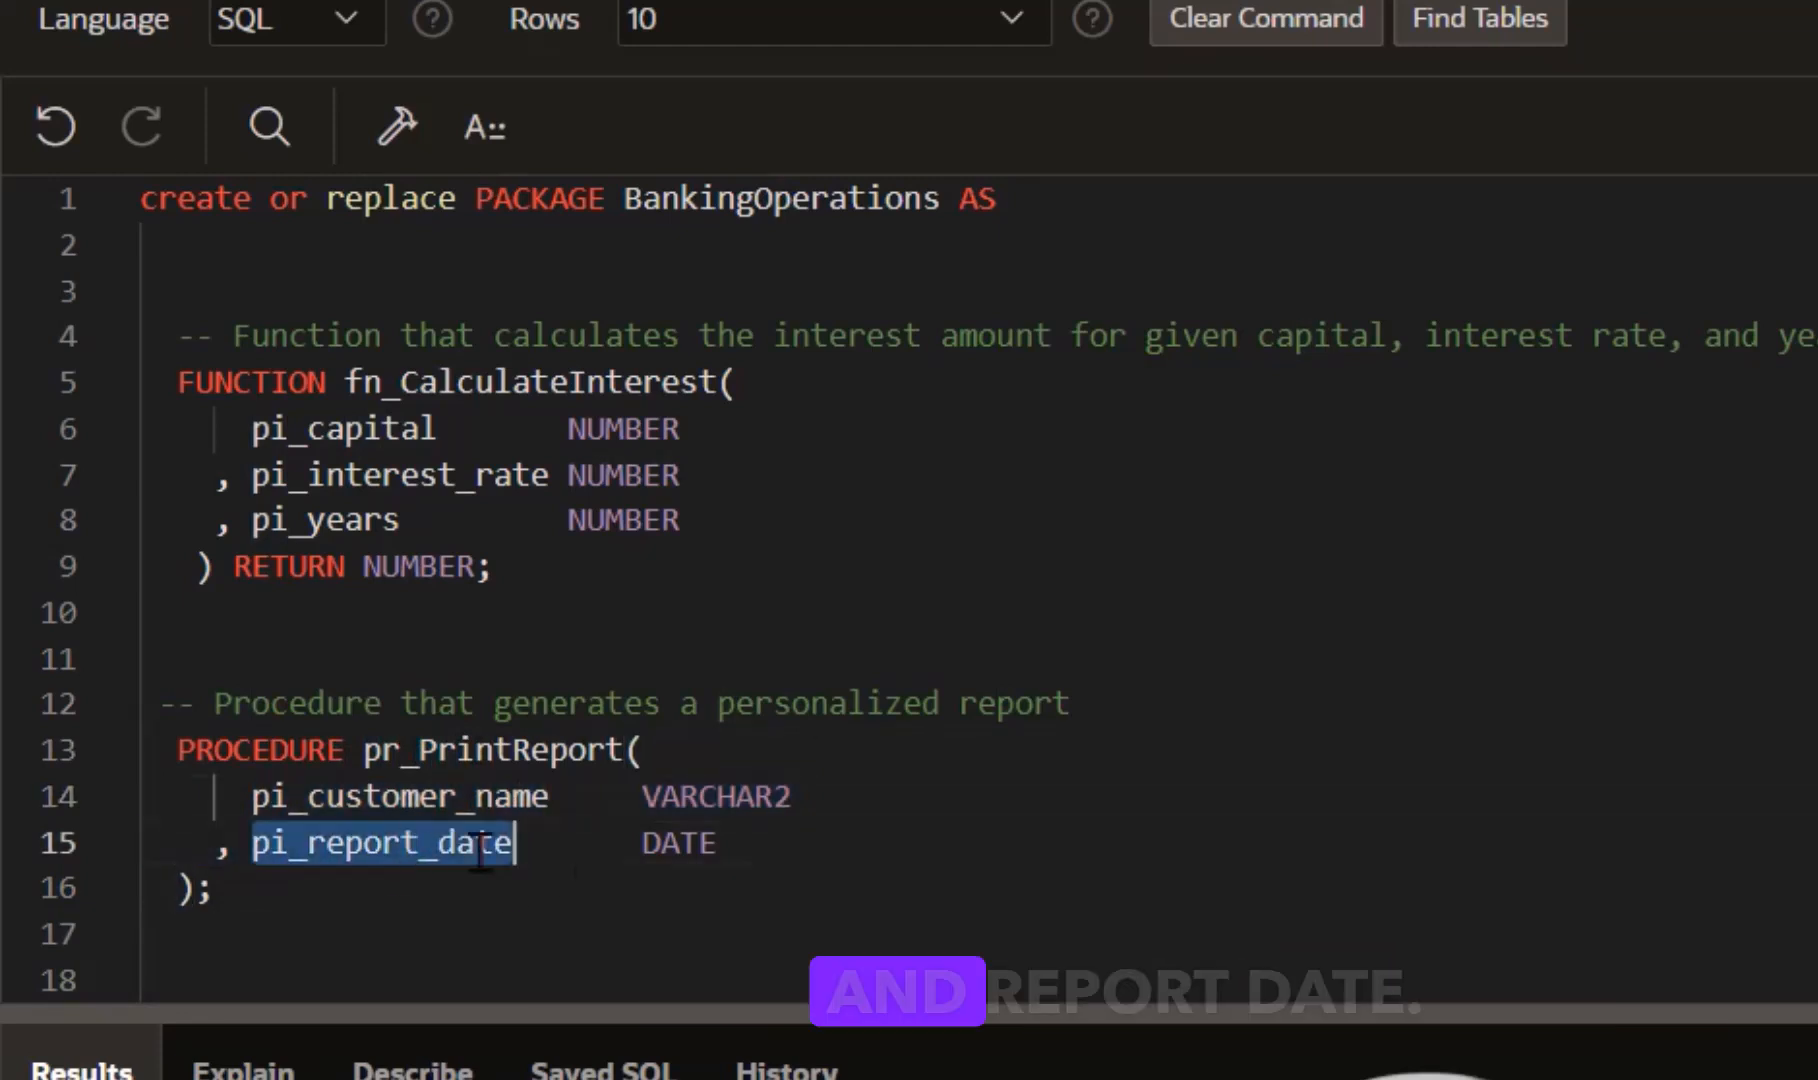
double_click(716, 796)
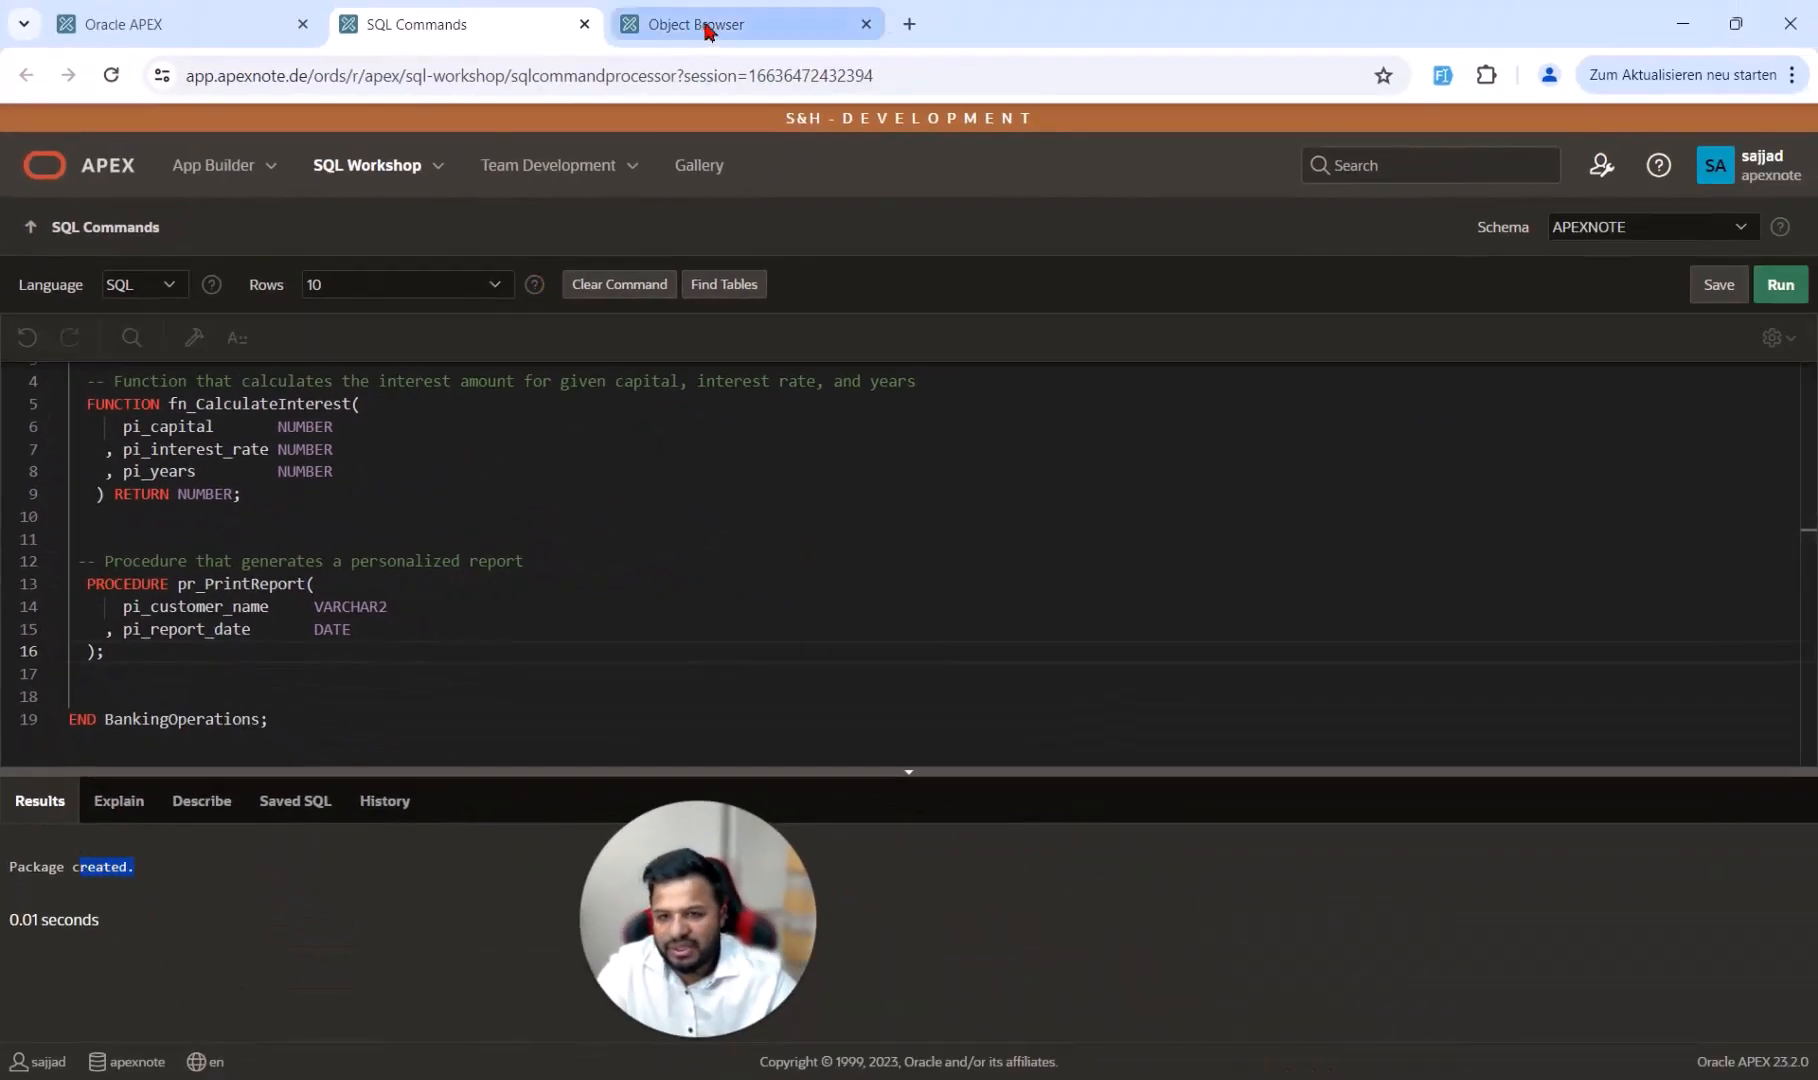
Step: View the BANKINGOPERATIONS package in the Object Browser and switch to its Body
click(716, 24)
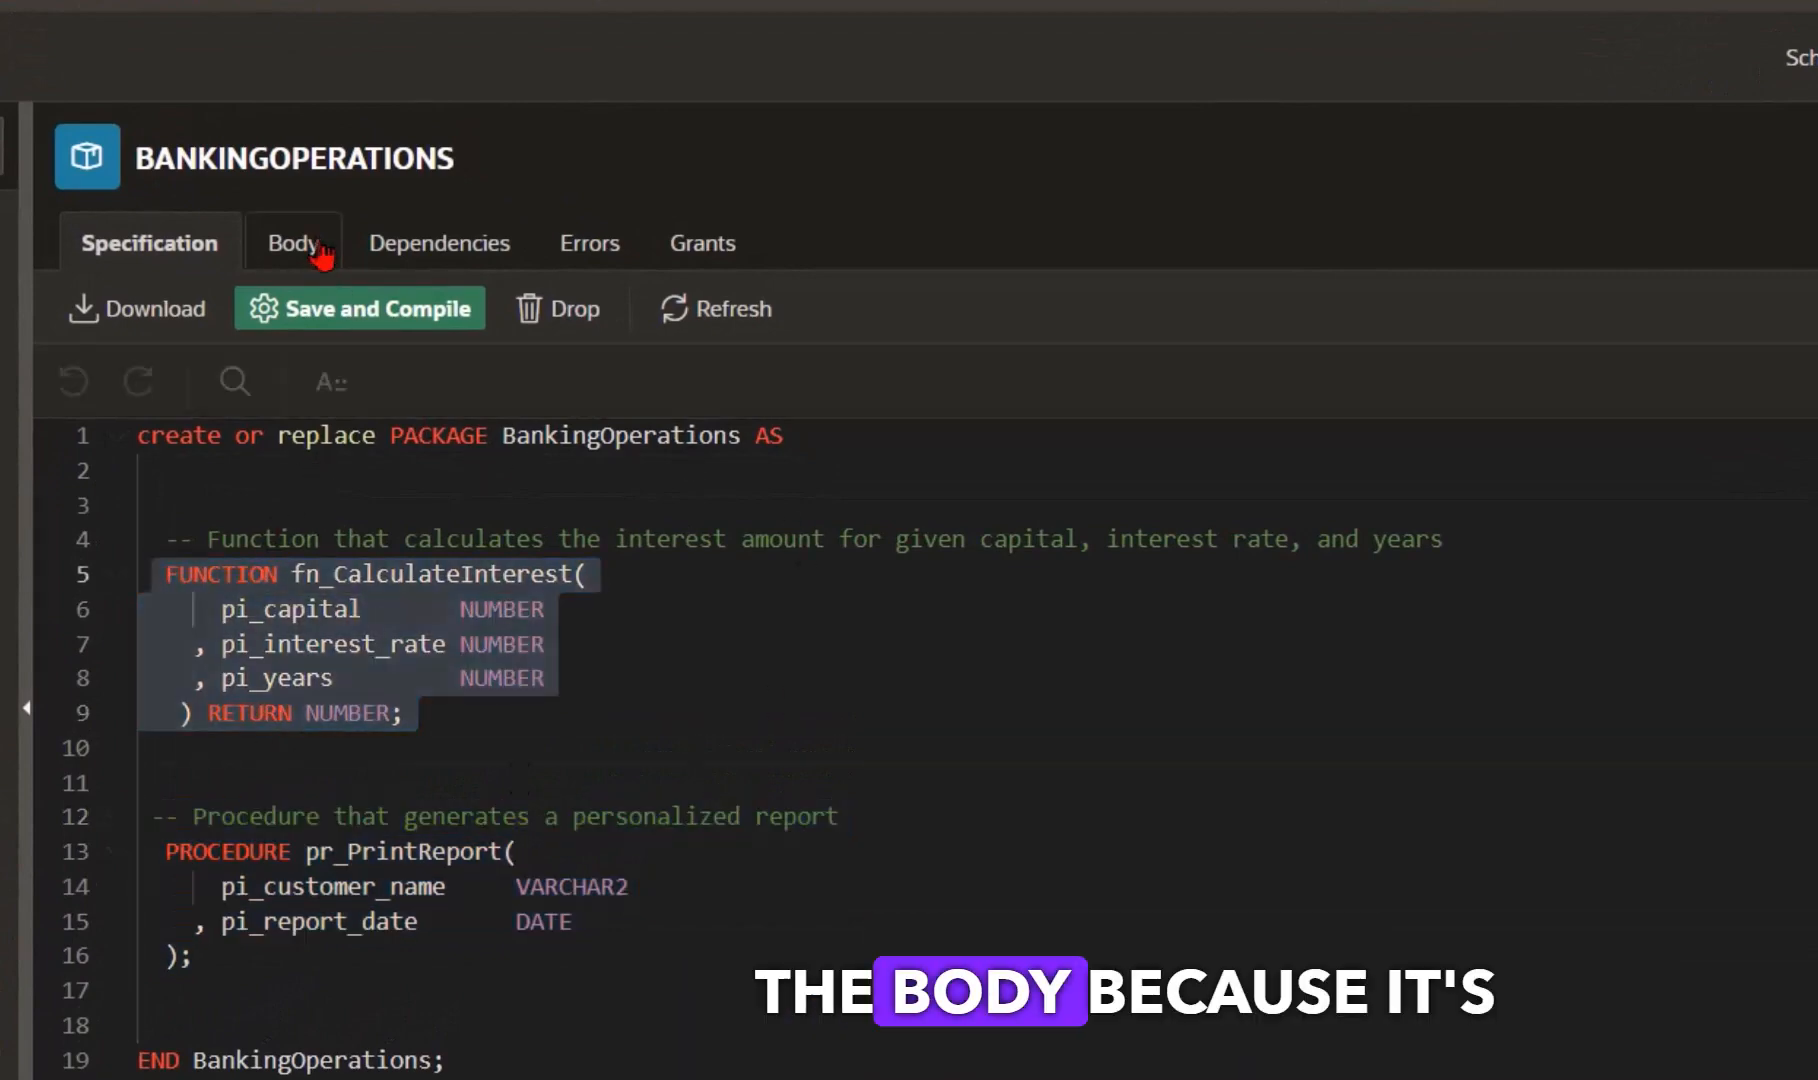
click(292, 242)
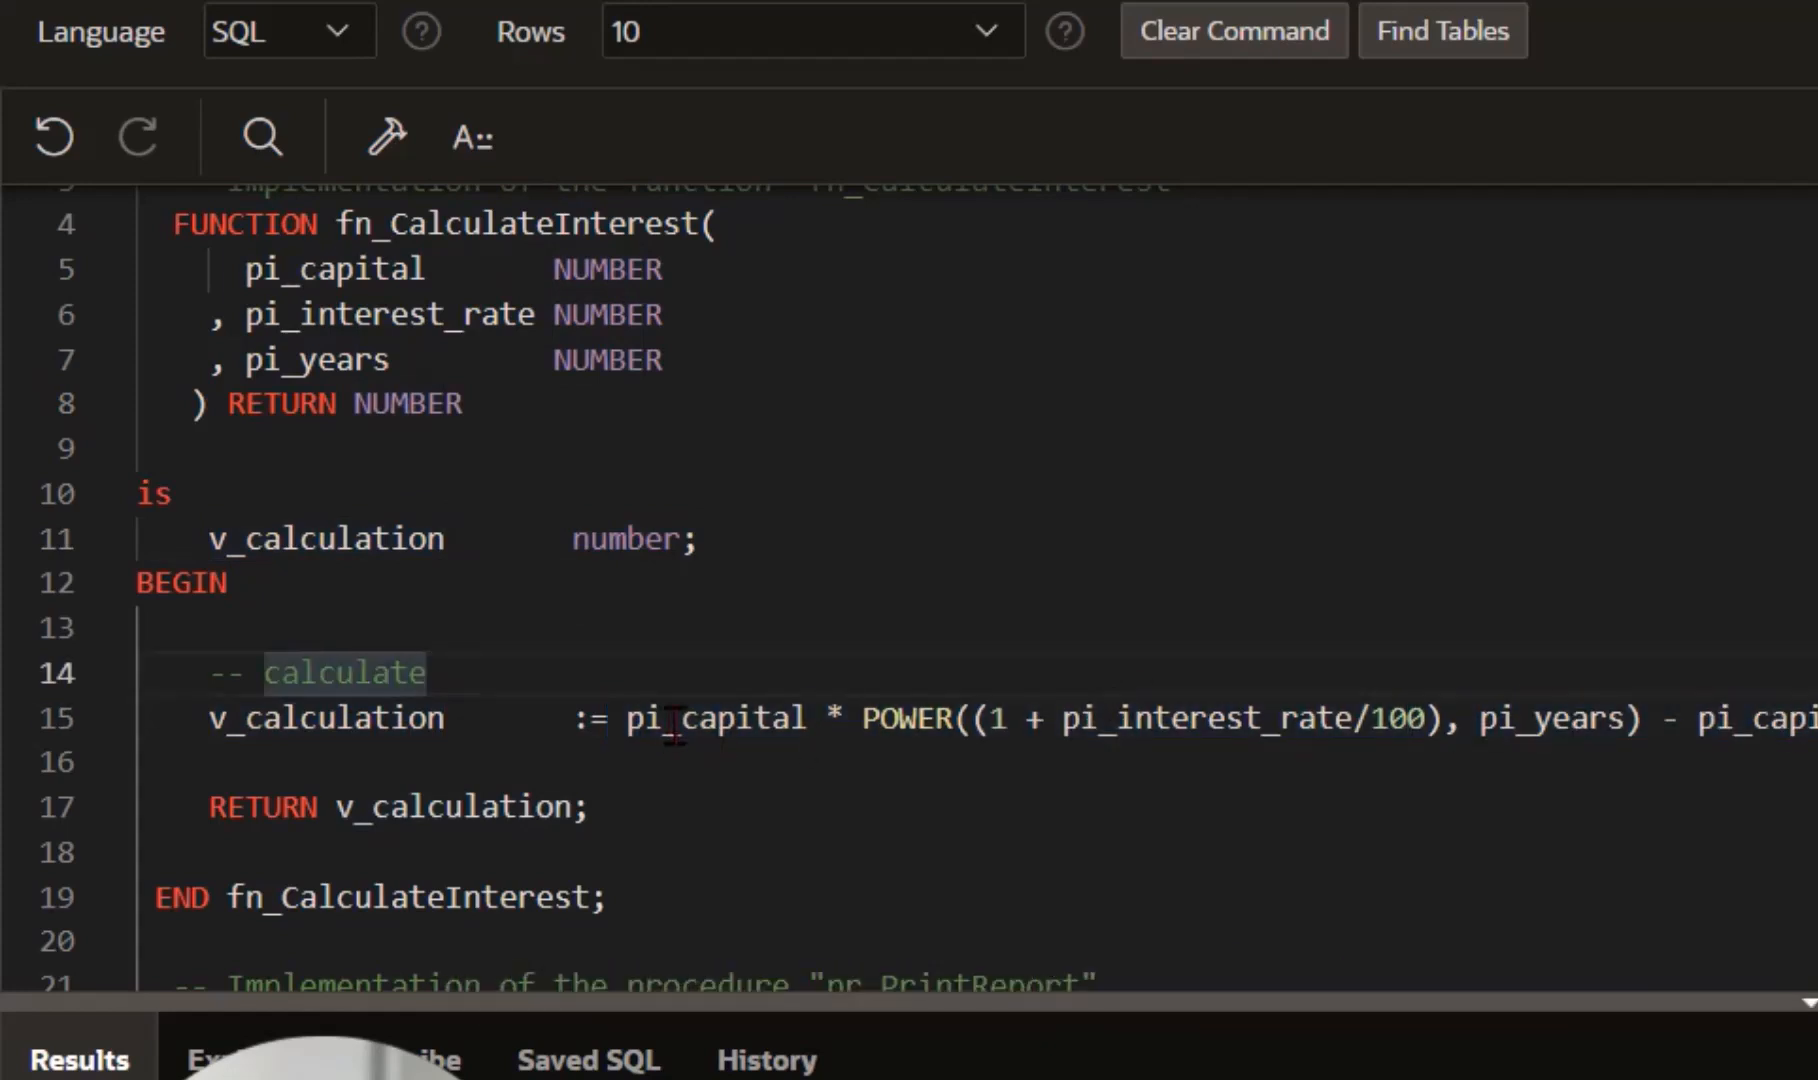
Step: Review the fn_CalculateInterest body's compound-interest formula using pi_interest_rate and pi_years
double_click(714, 718)
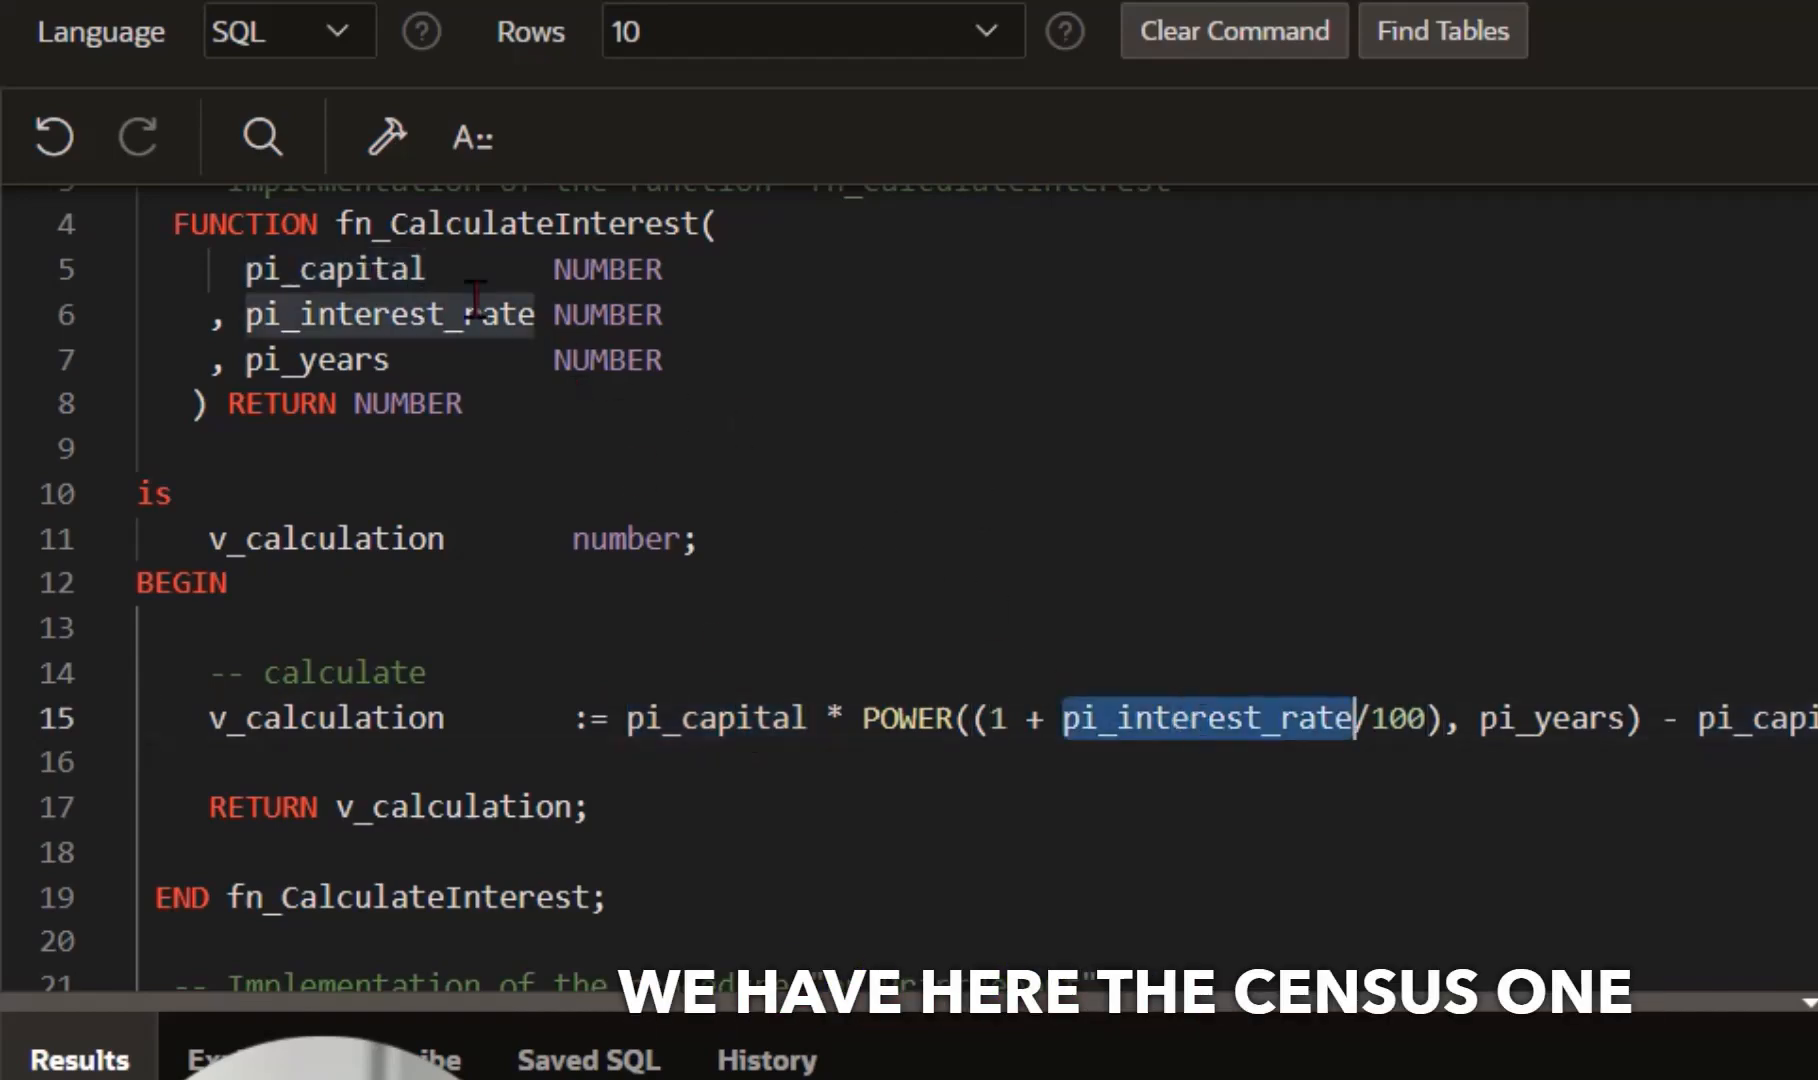
double_click(316, 360)
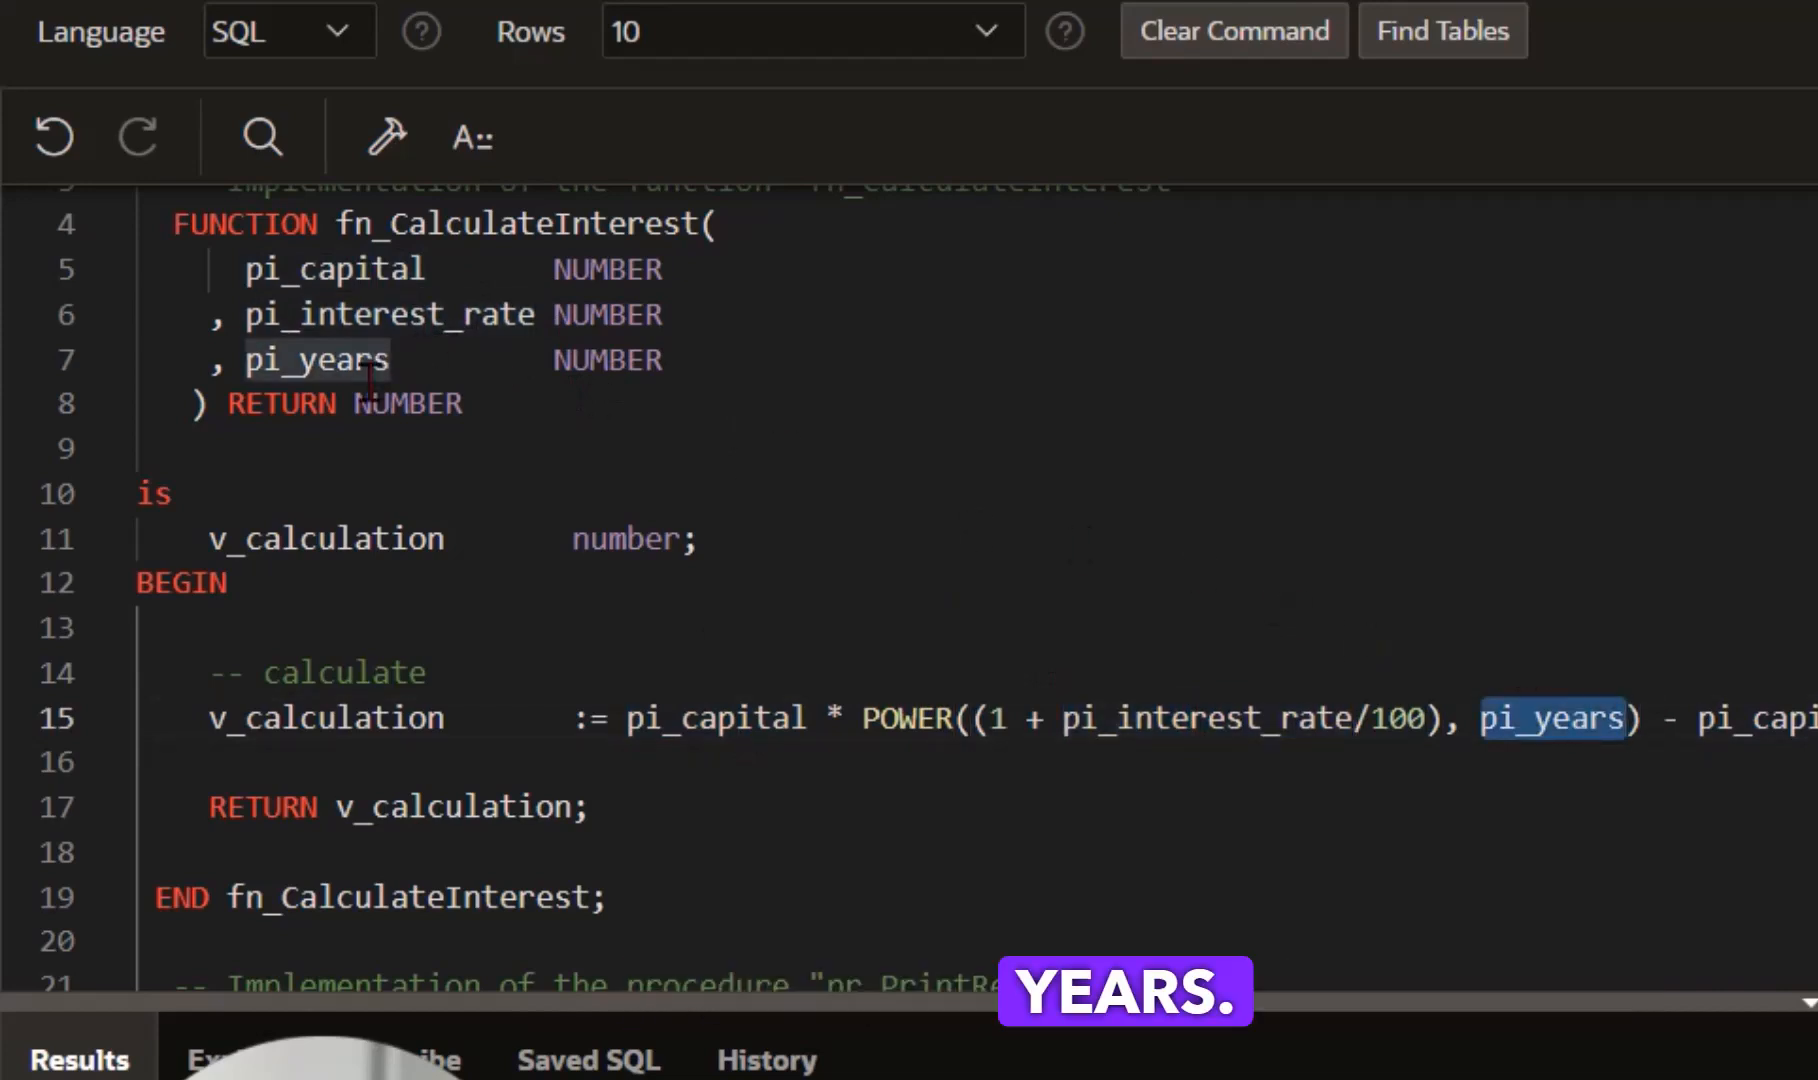
drag(626, 718, 1704, 718)
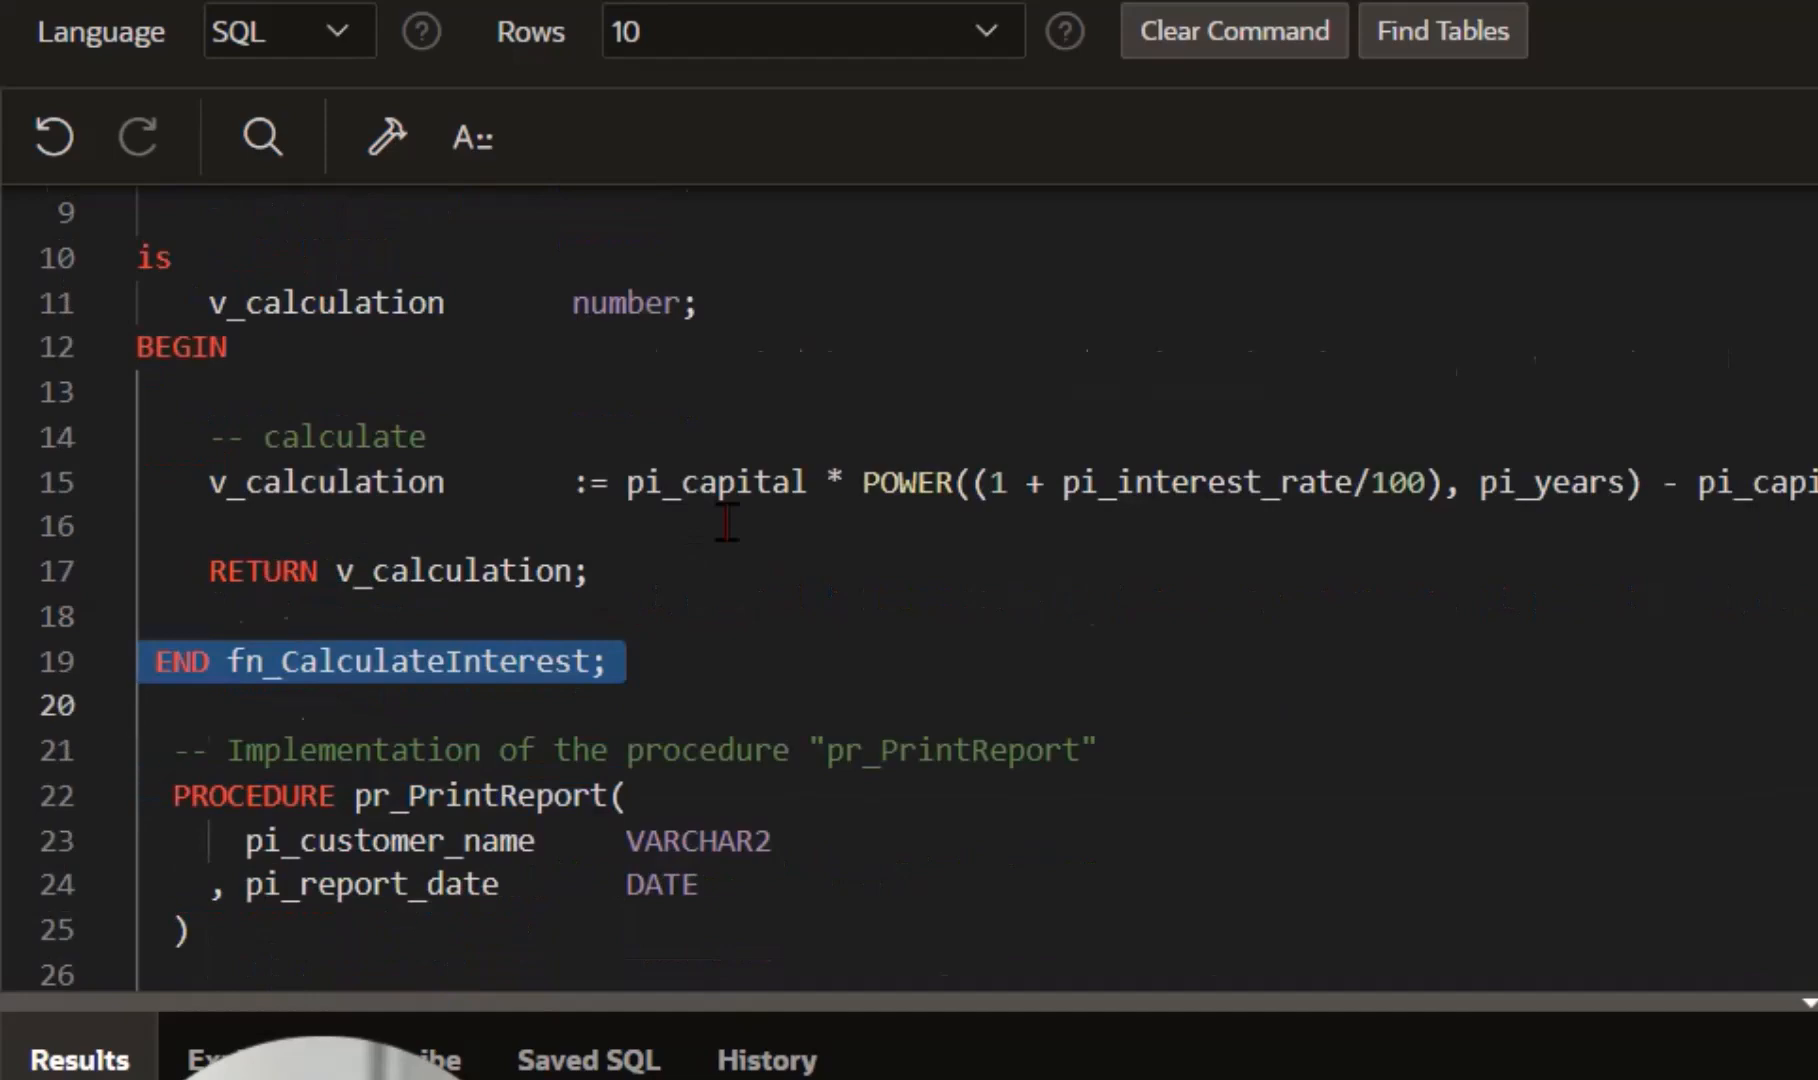
Step: Review pr_PrintReport's use of pi_report_date and compile the BankingOperations package body with Ctrl+Enter
scroll(down, 3)
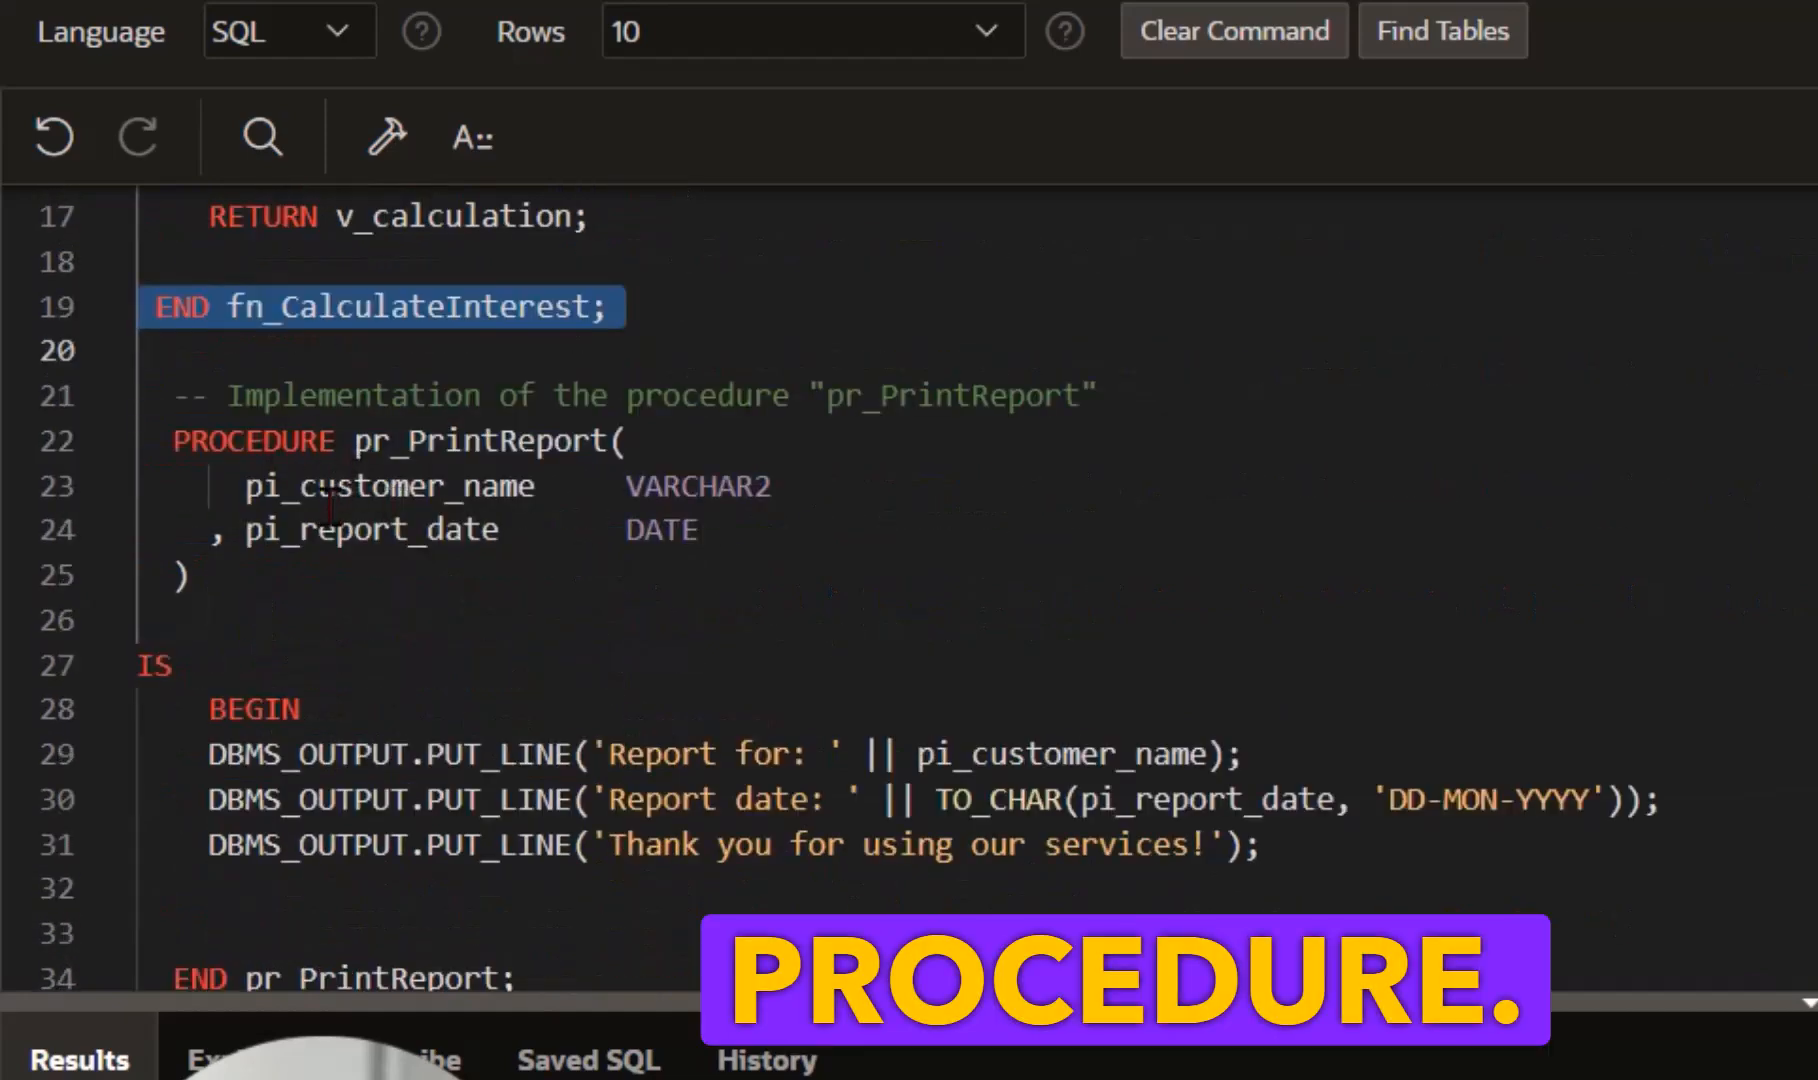
double_click(368, 530)
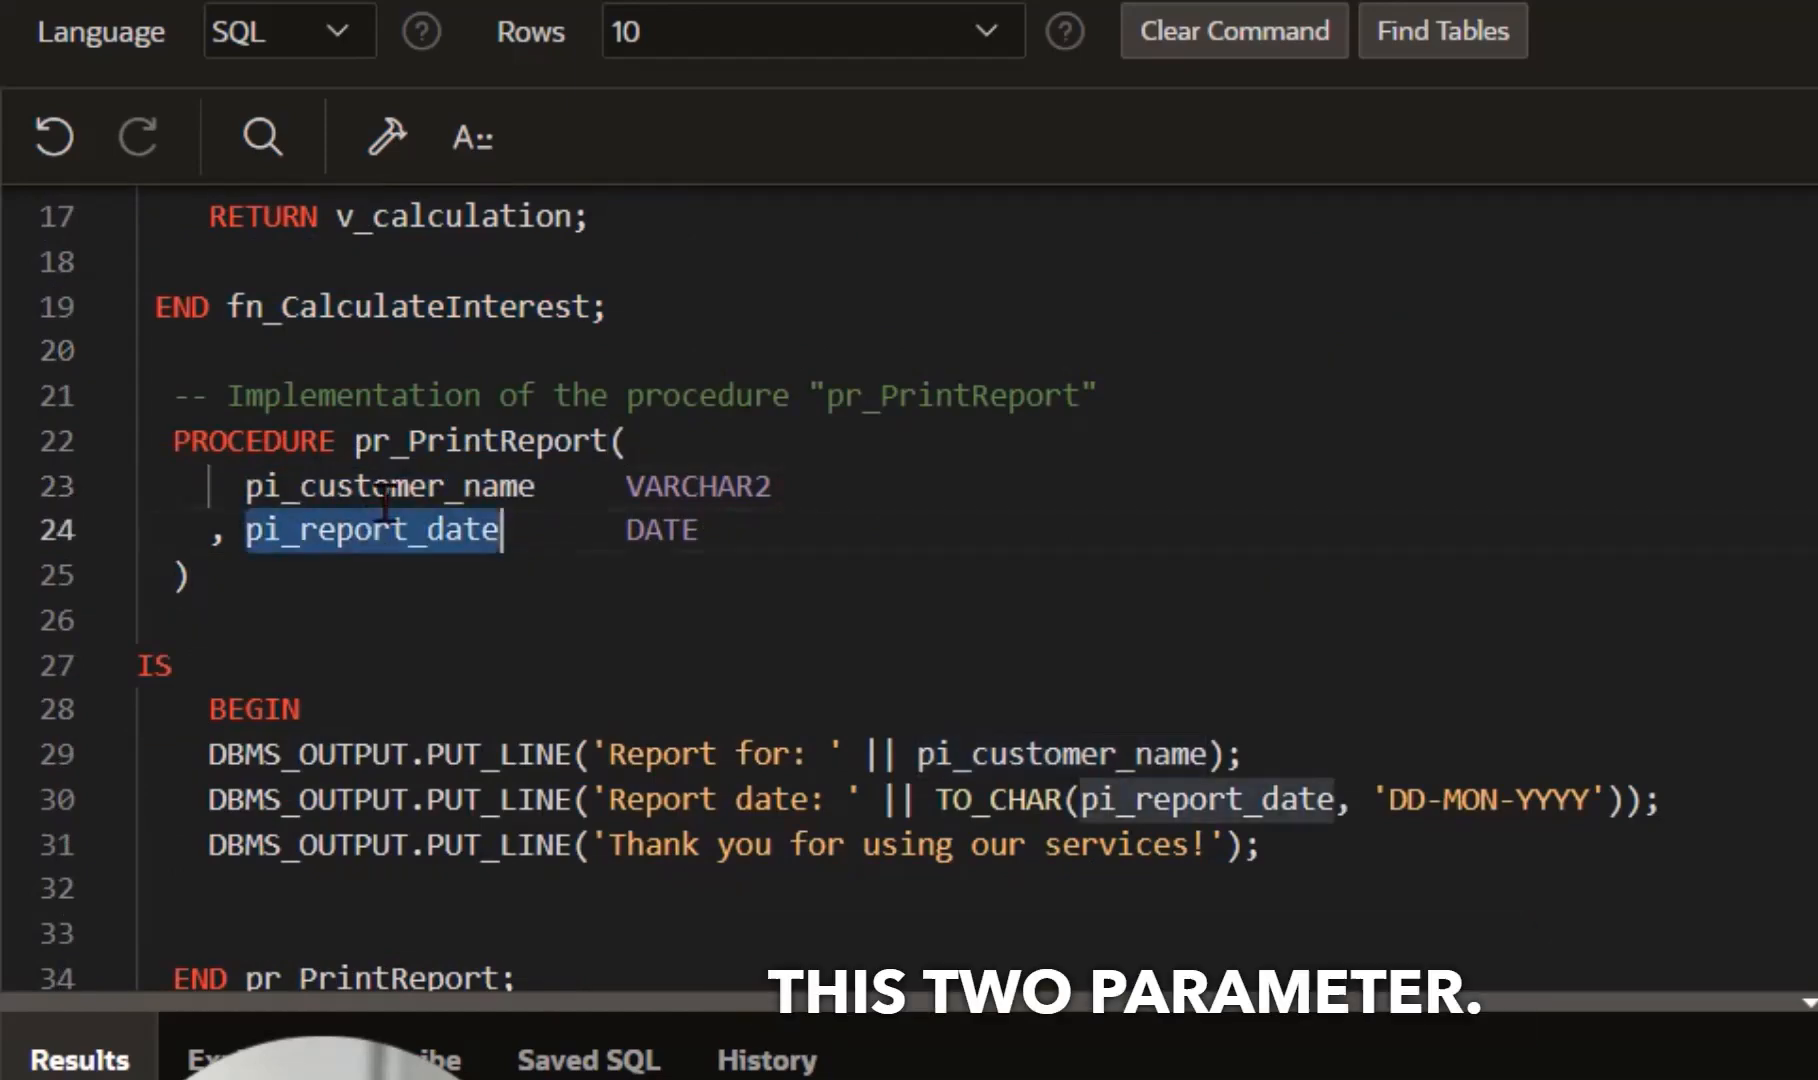
scroll(down, 3)
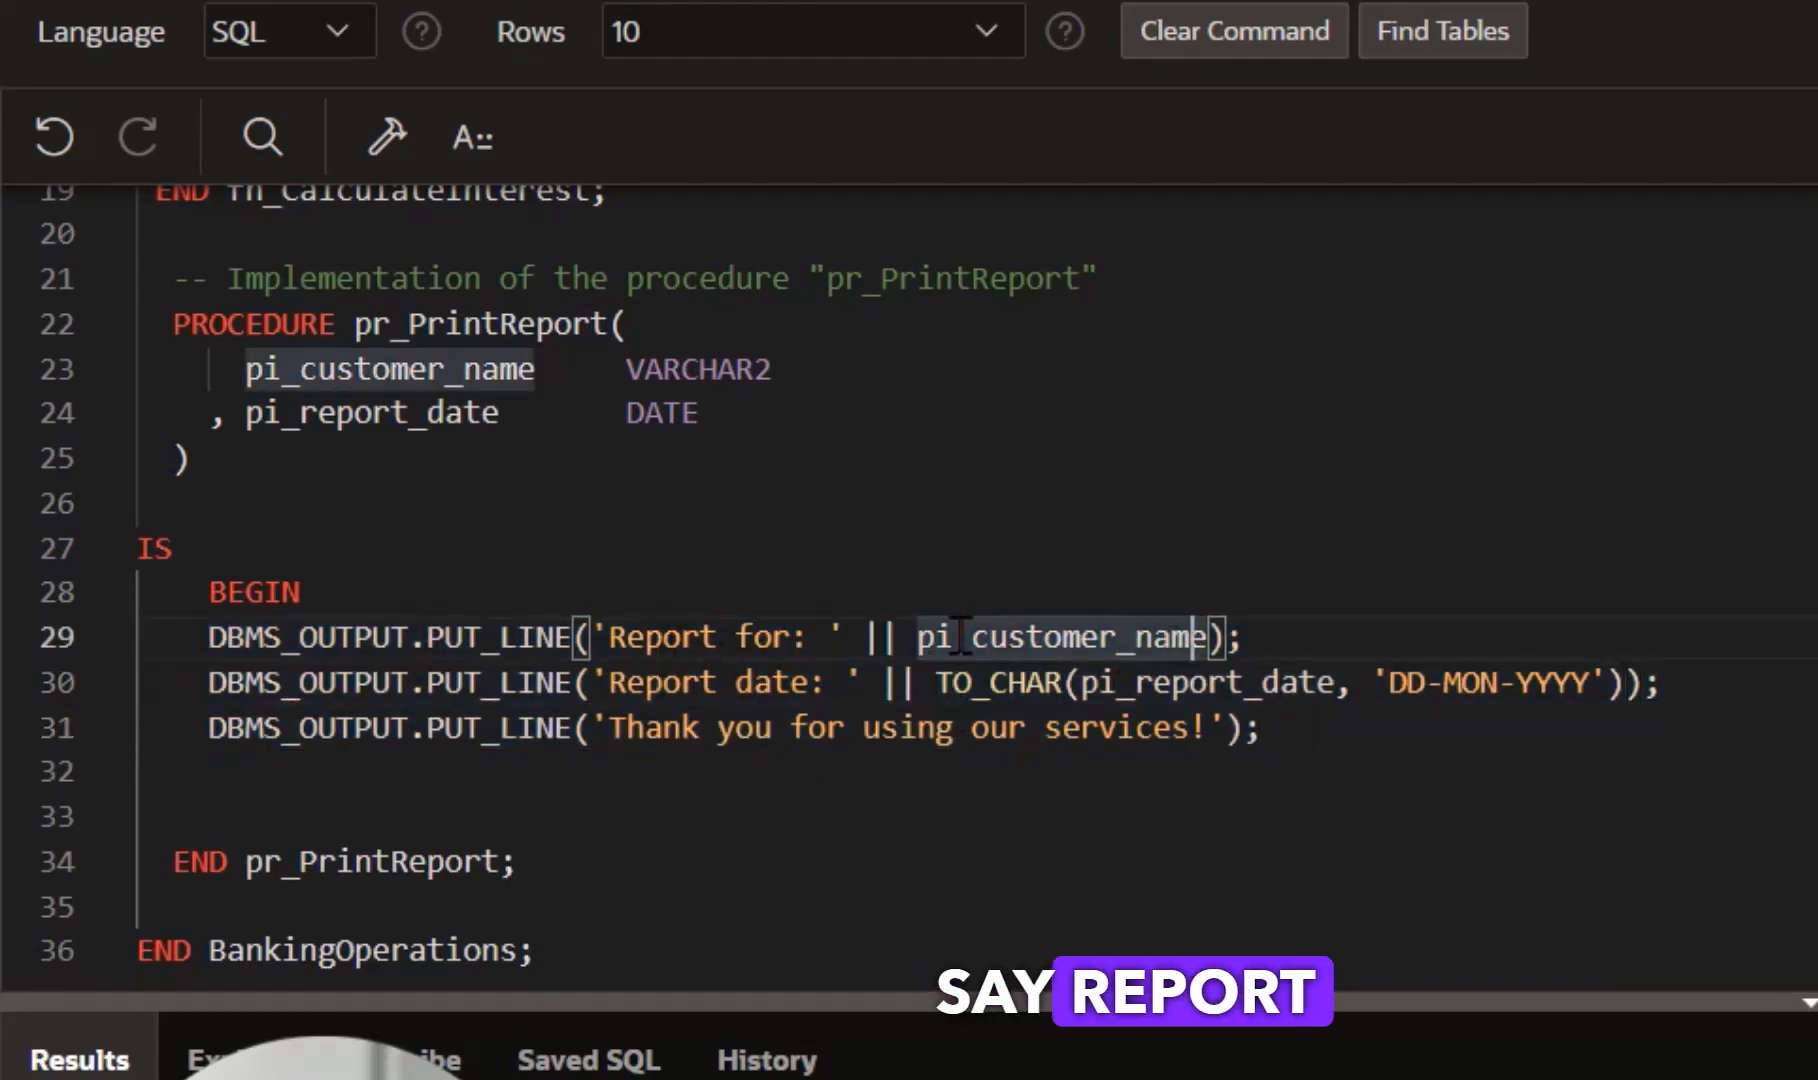
double_click(388, 370)
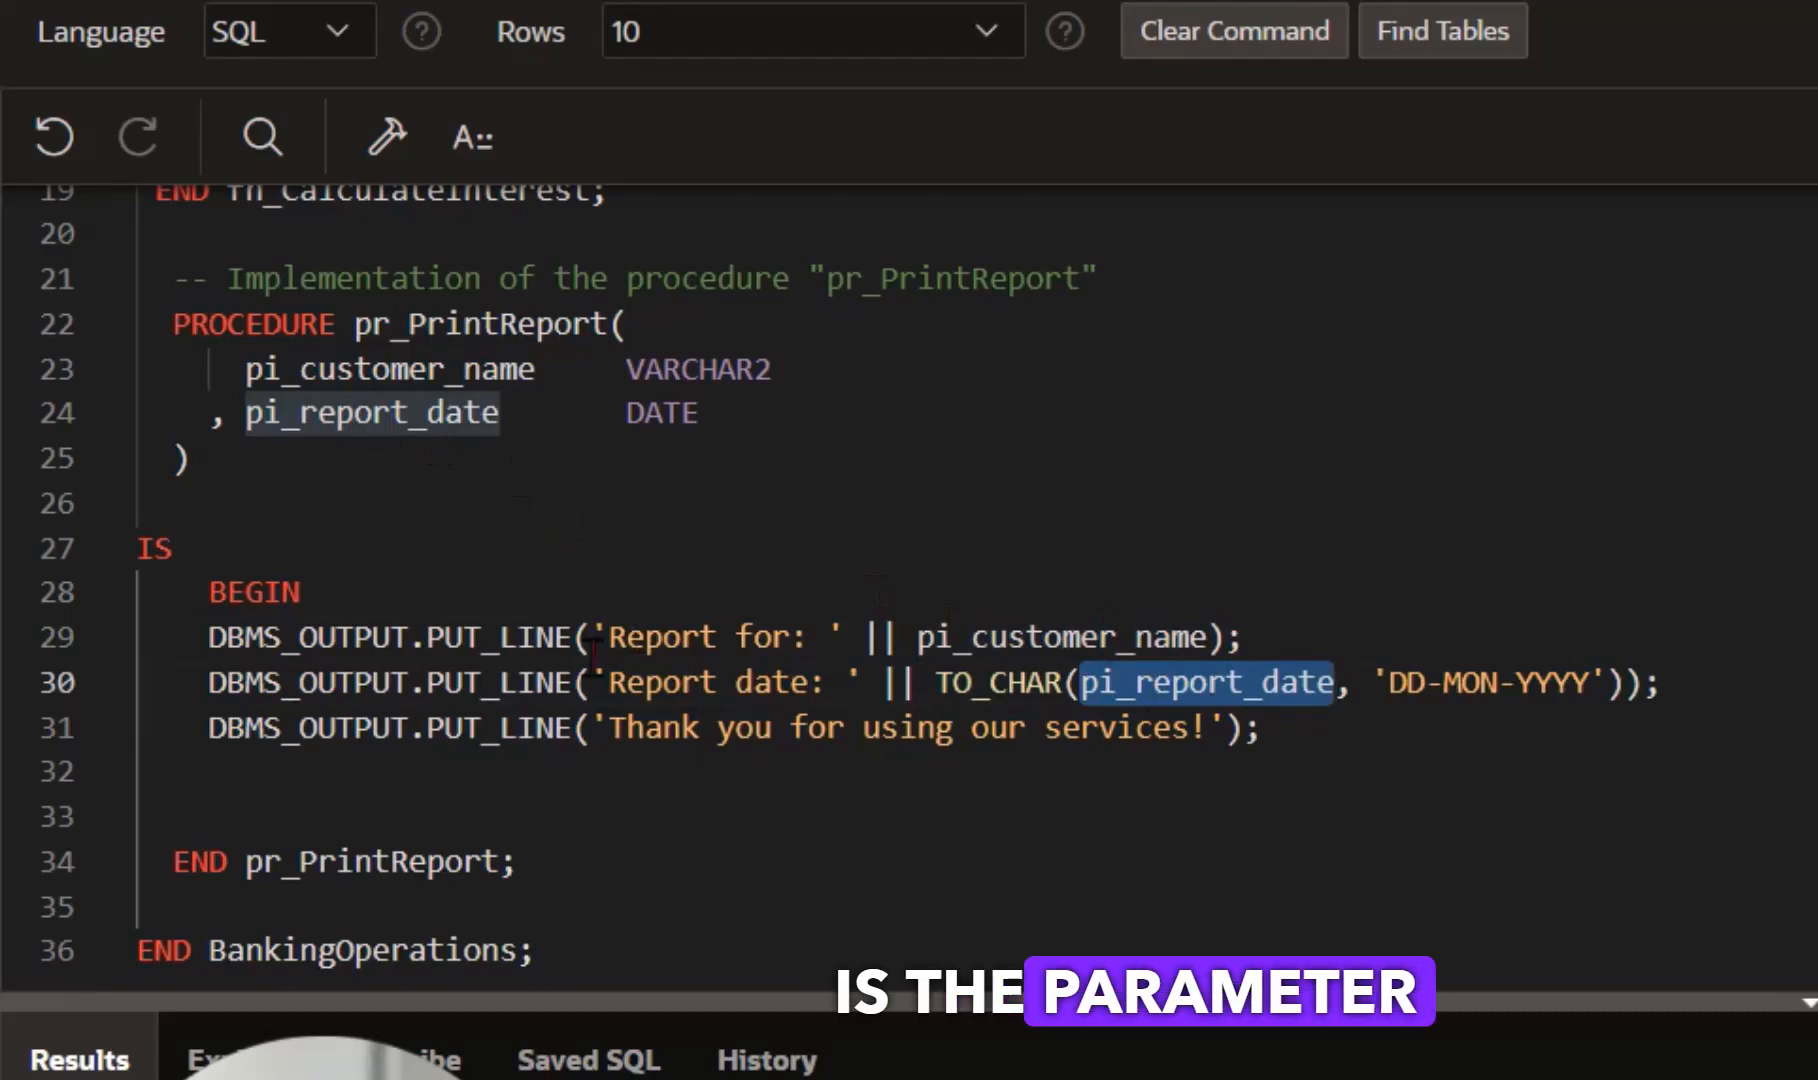
scroll(down, 3)
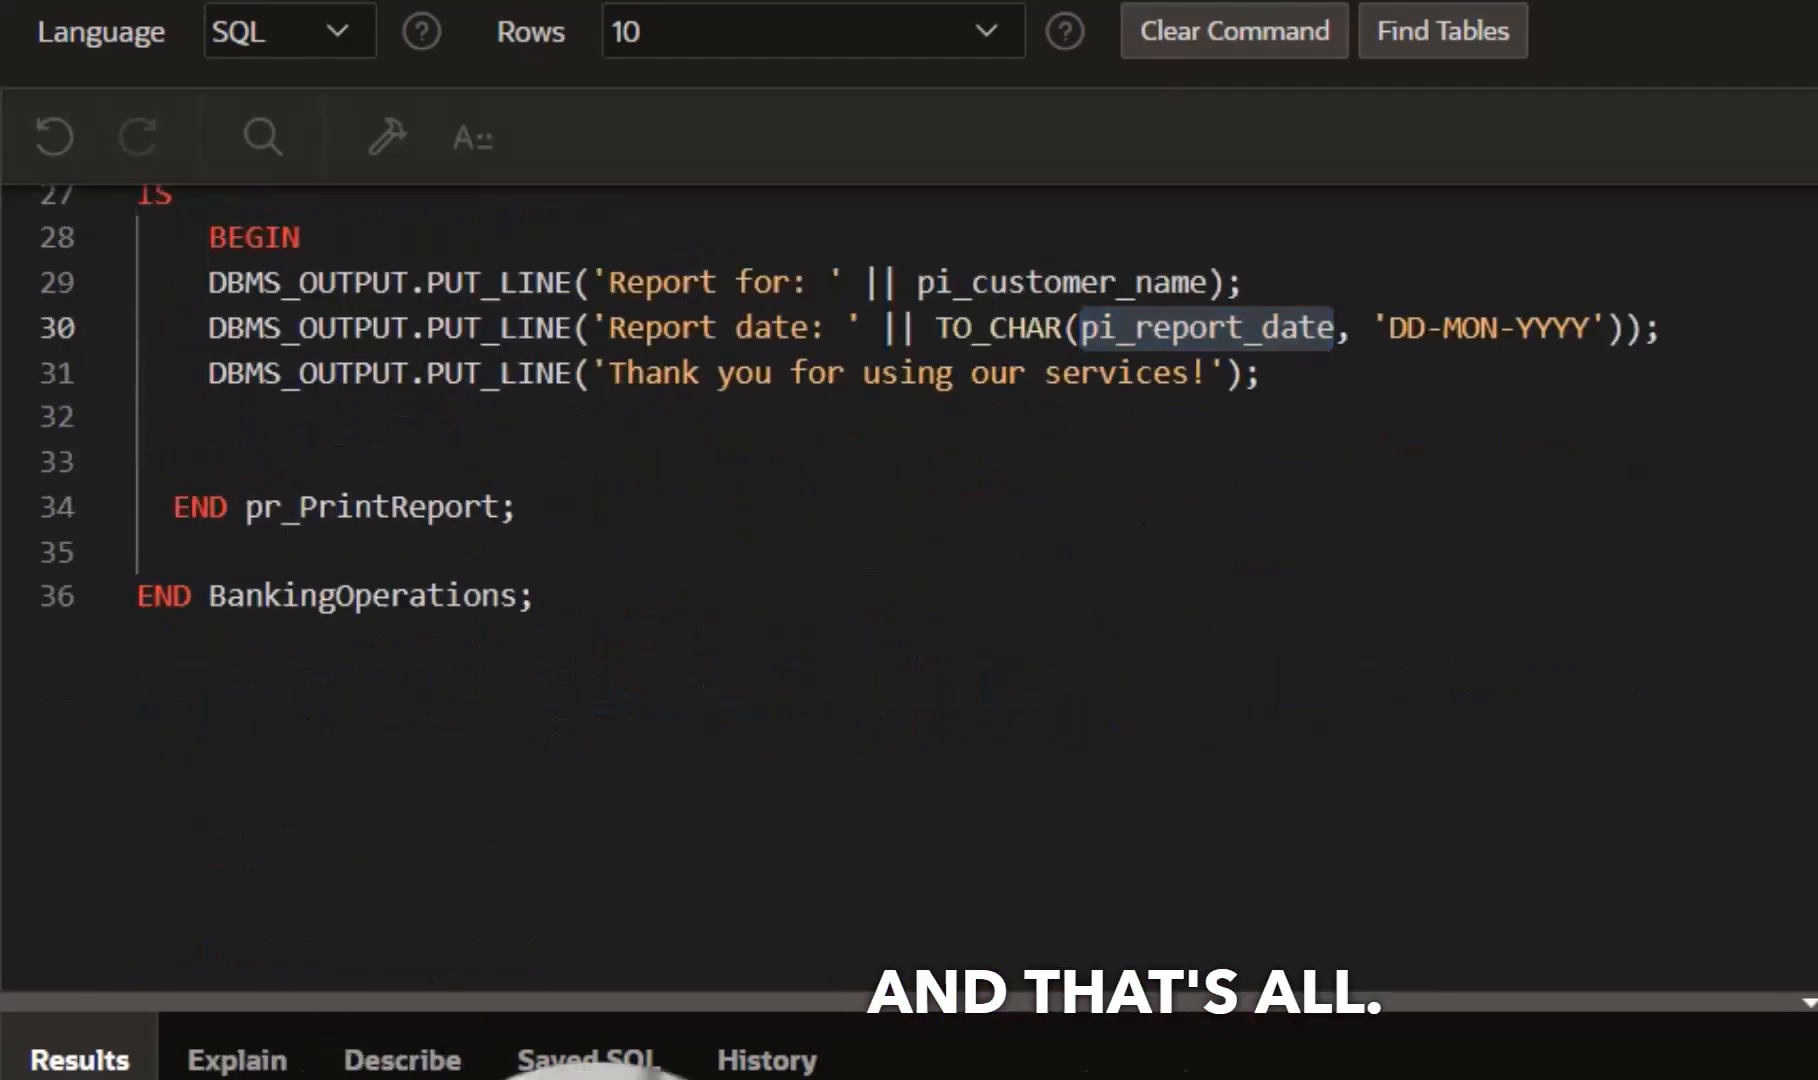
click(580, 524)
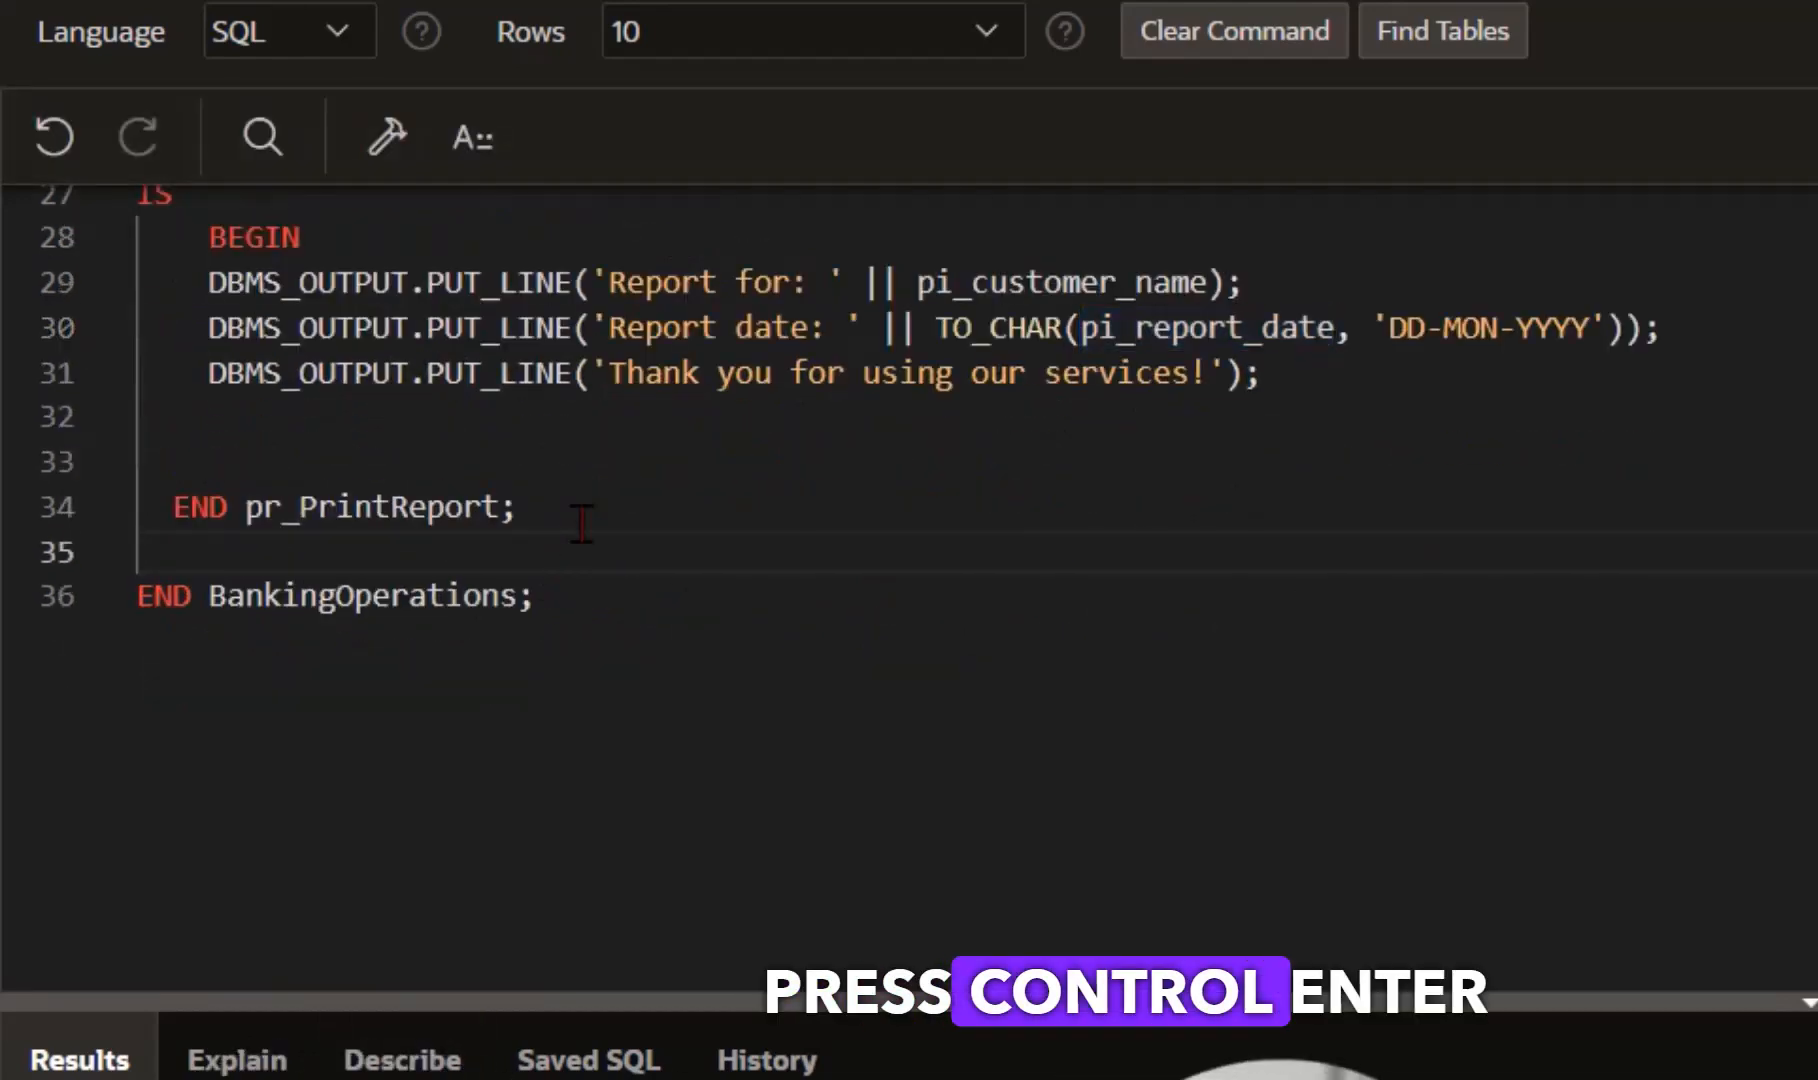
key(Ctrl+Enter)
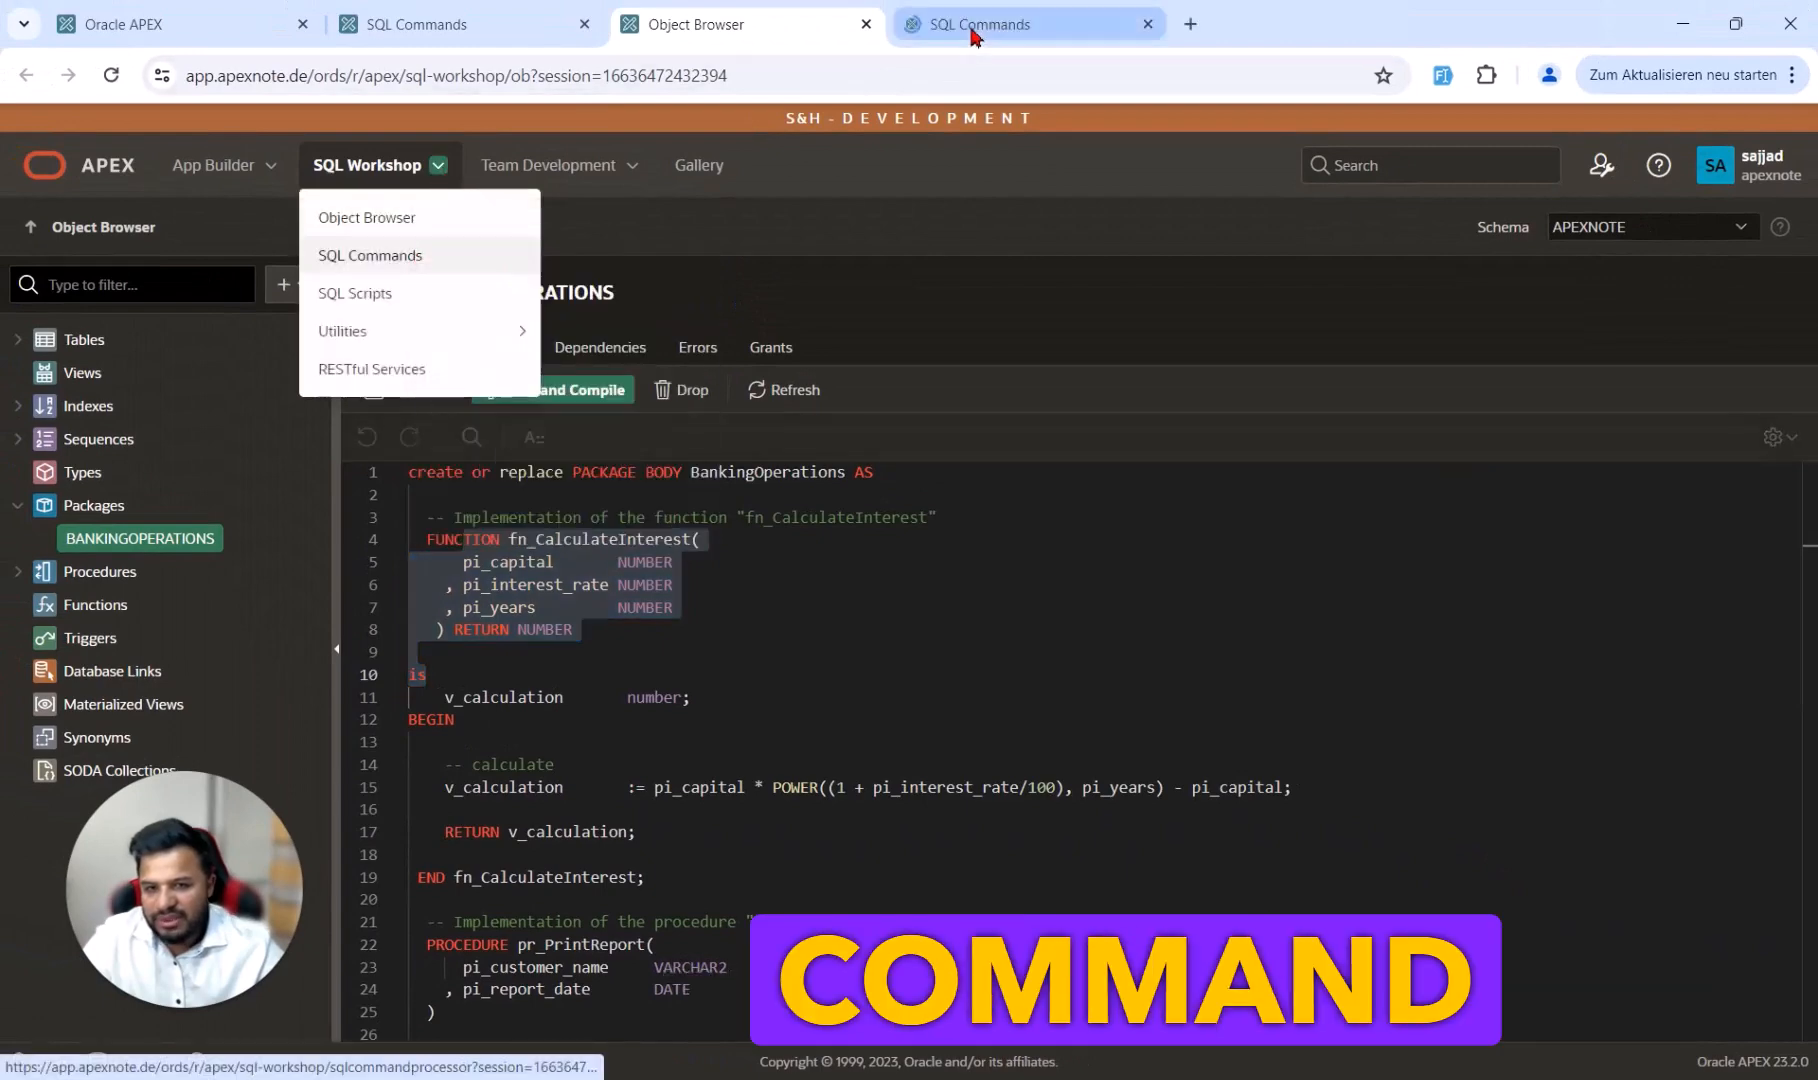
Step: Load the anonymous block calling BankingOperations.fn_CalculateInterest(1000, 5, 3) in a command window
click(370, 256)
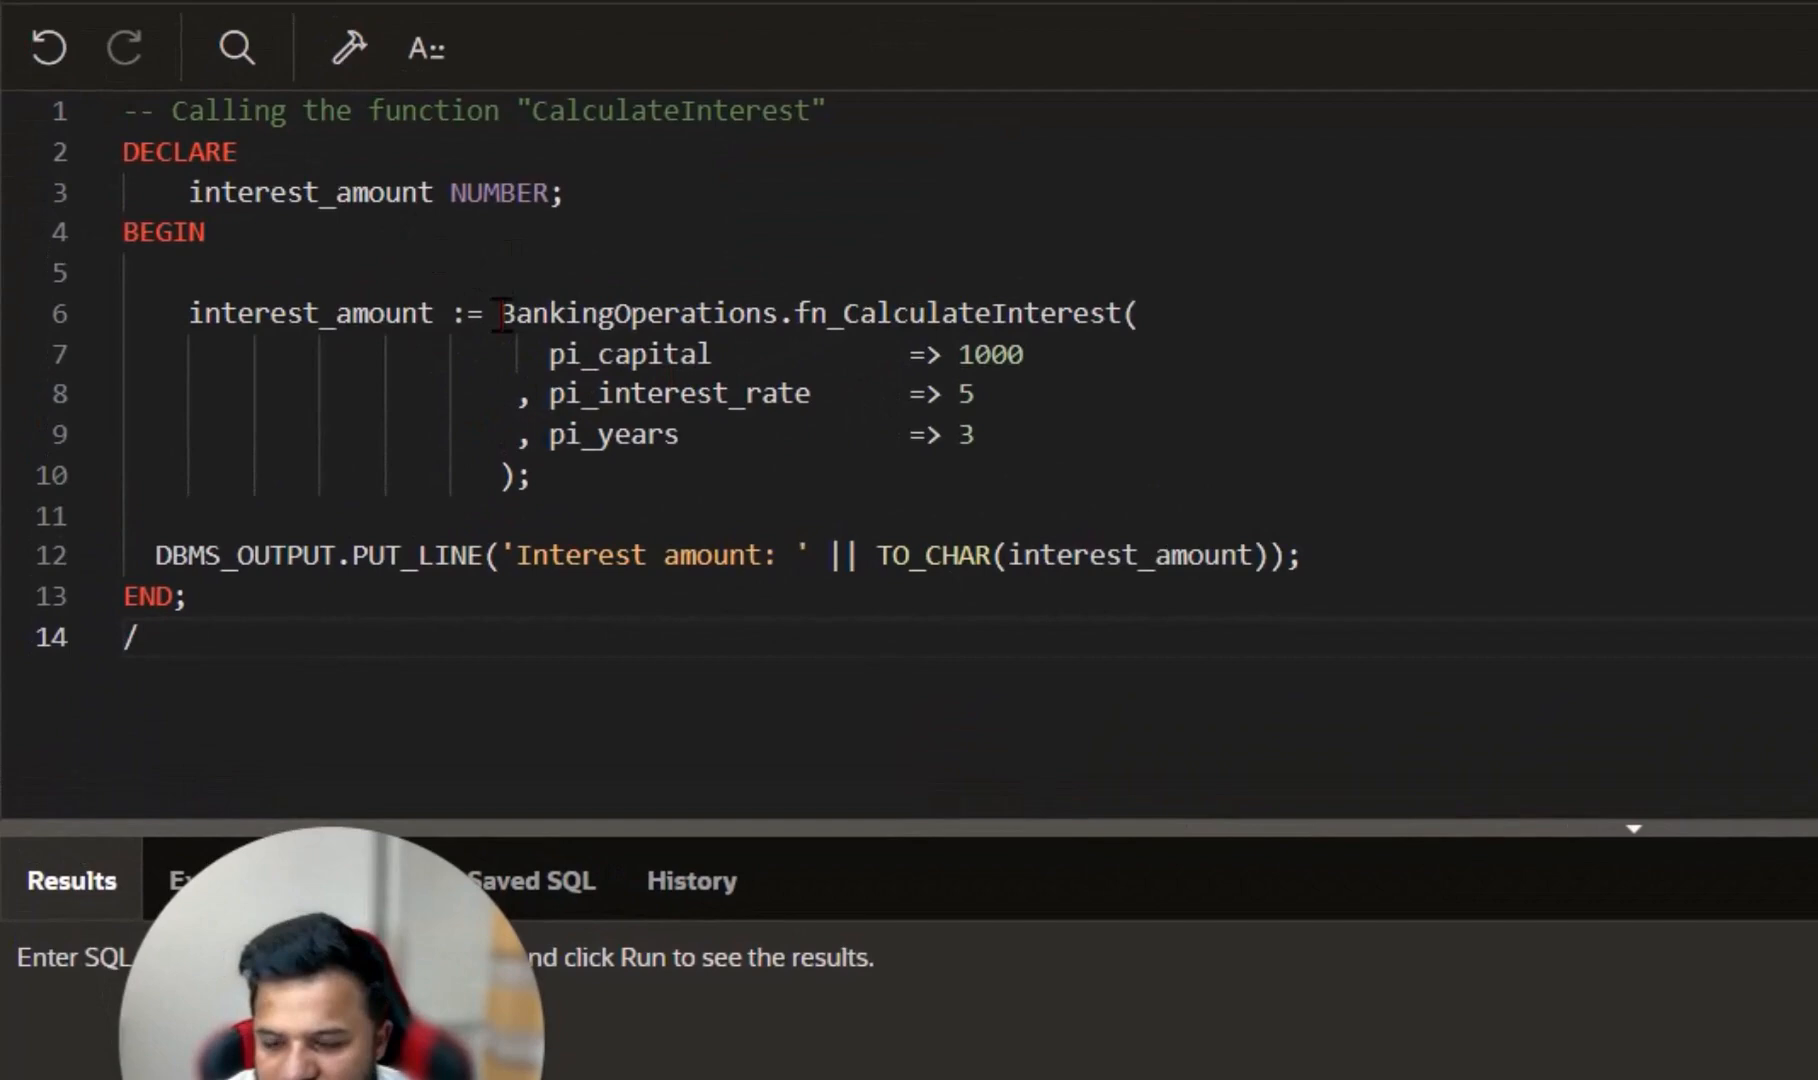
double_click(964, 314)
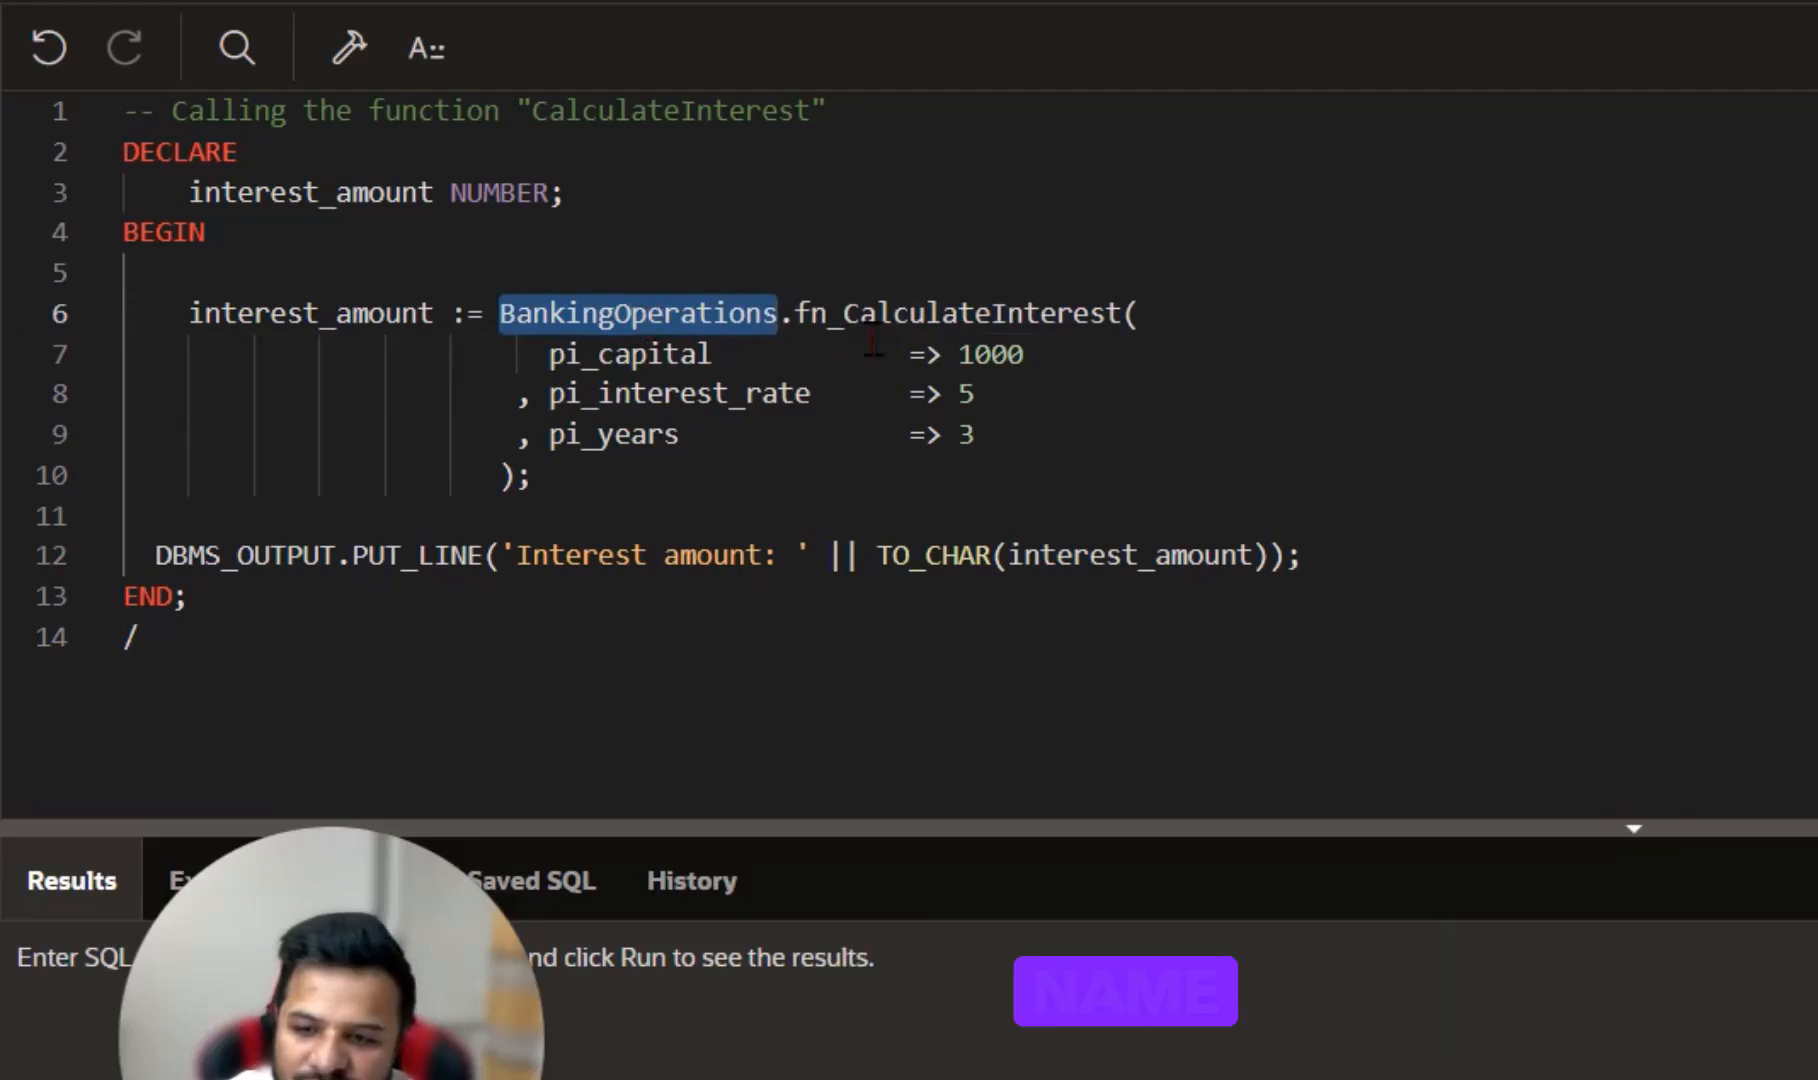
double_click(954, 314)
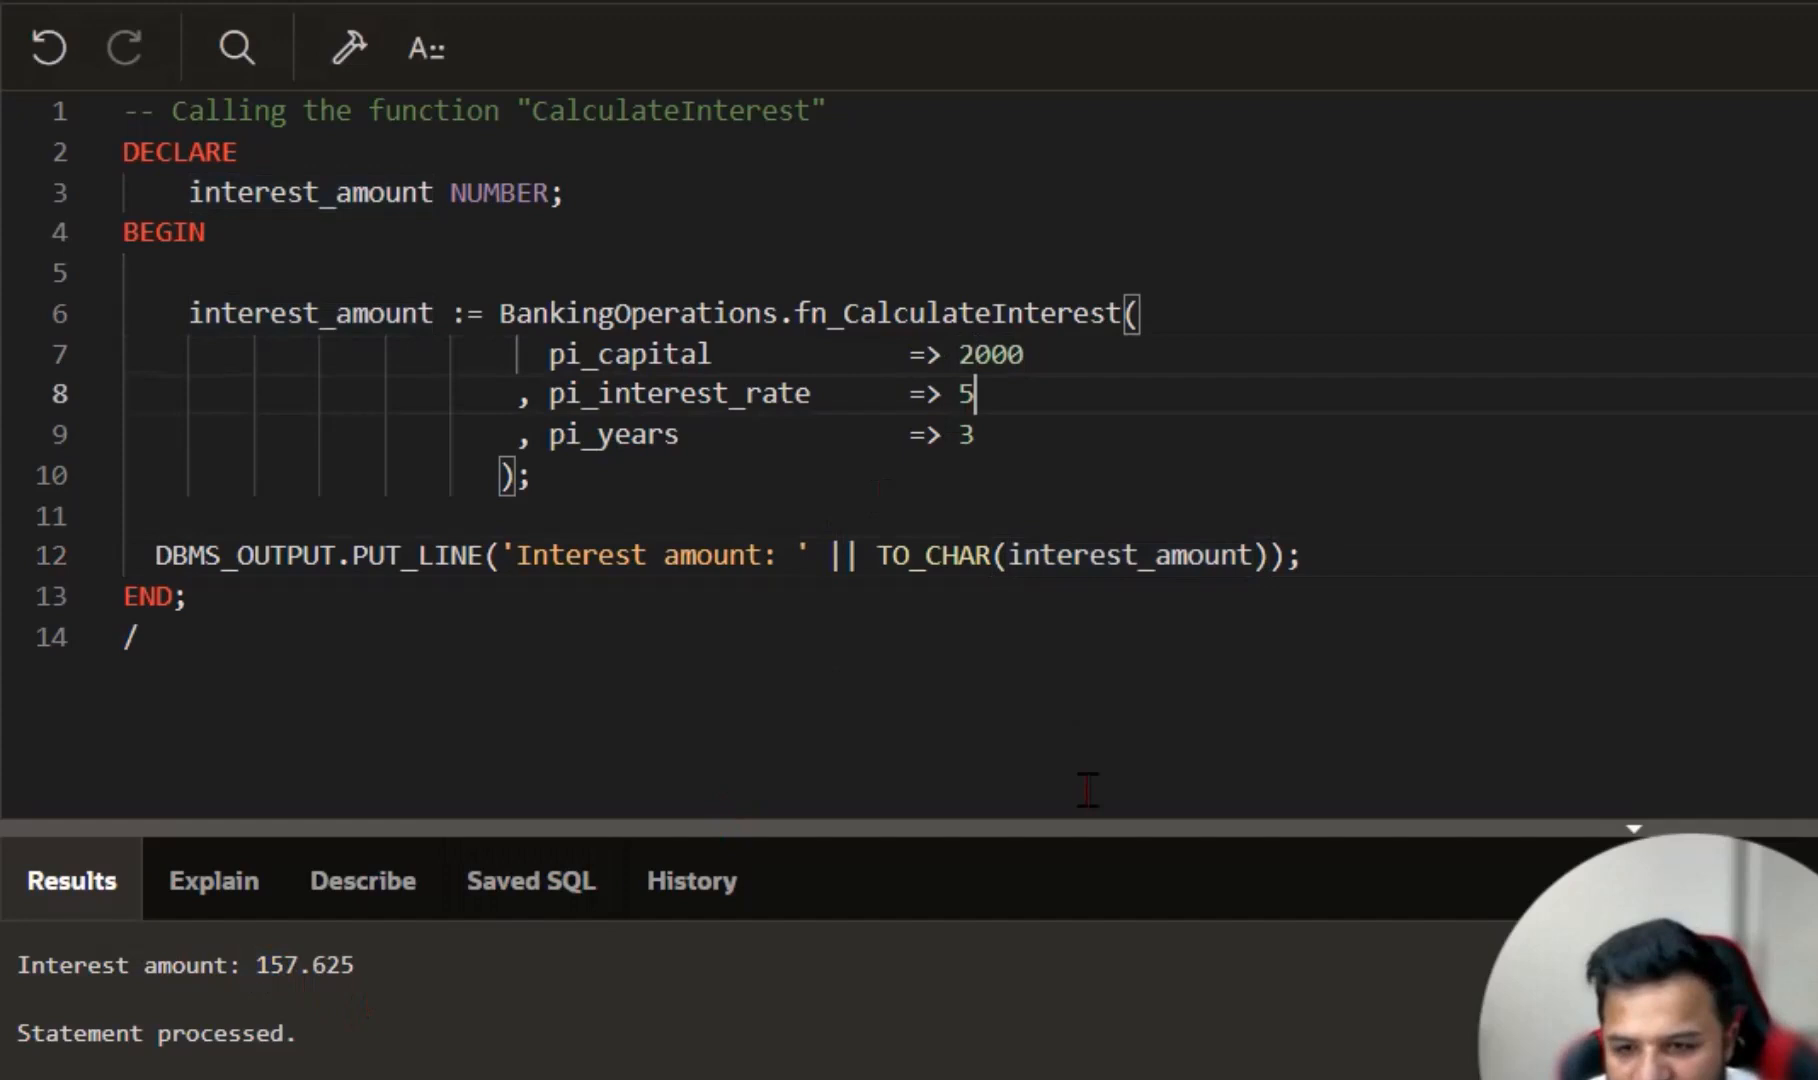
Step: Rerun the block with capital 2000, rate 7 and 2 years, yielding interest 289.8
text(7)
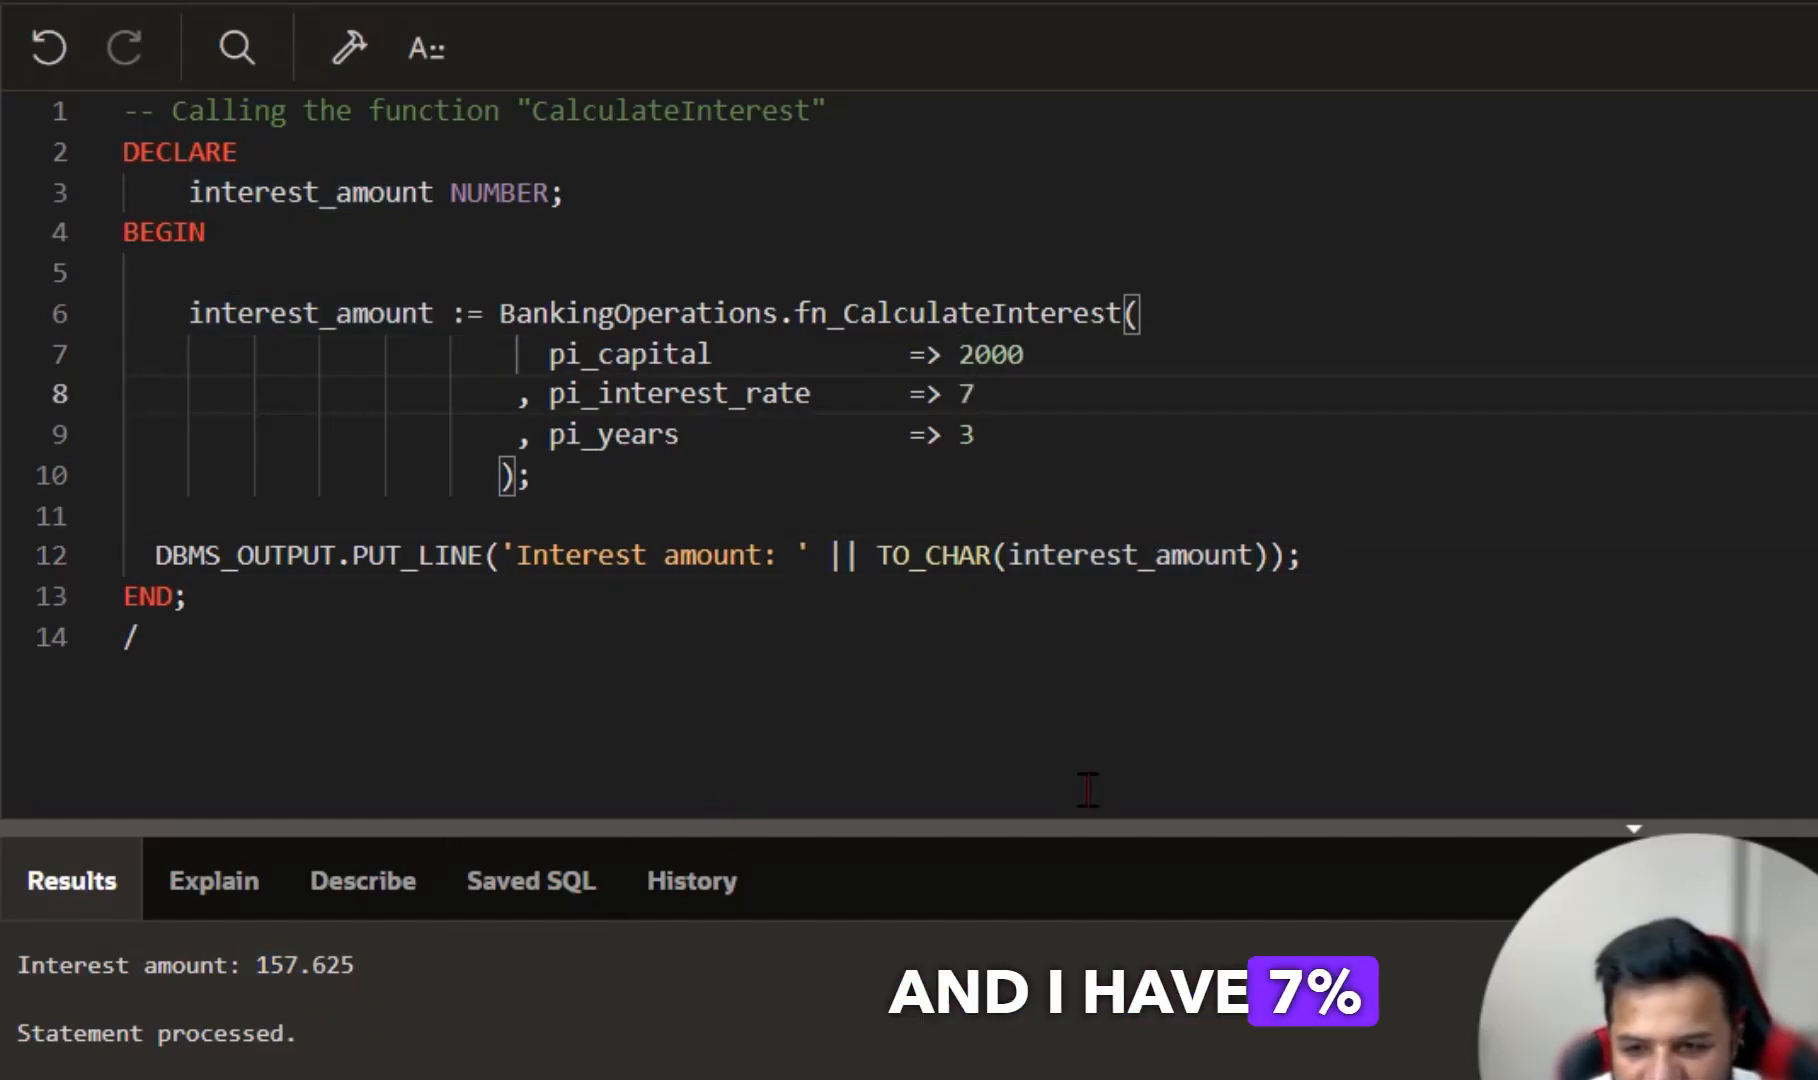
text(2)
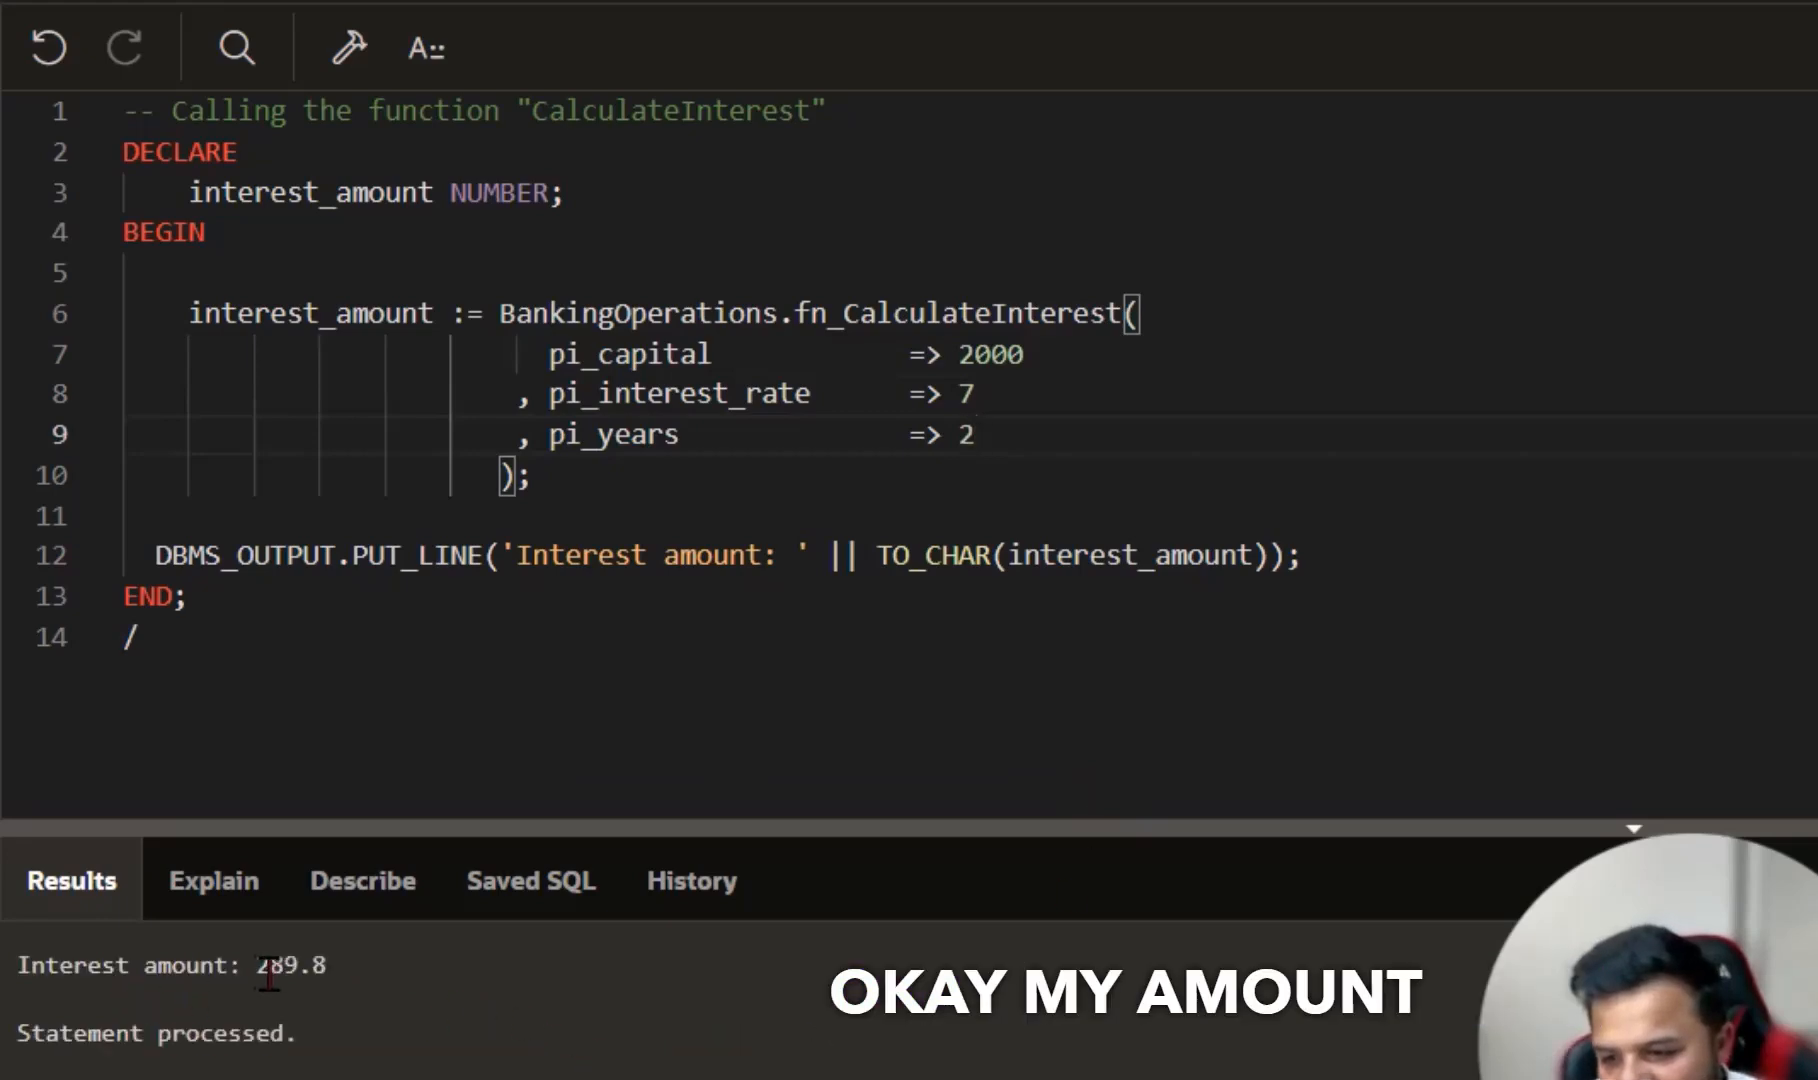
double_click(278, 966)
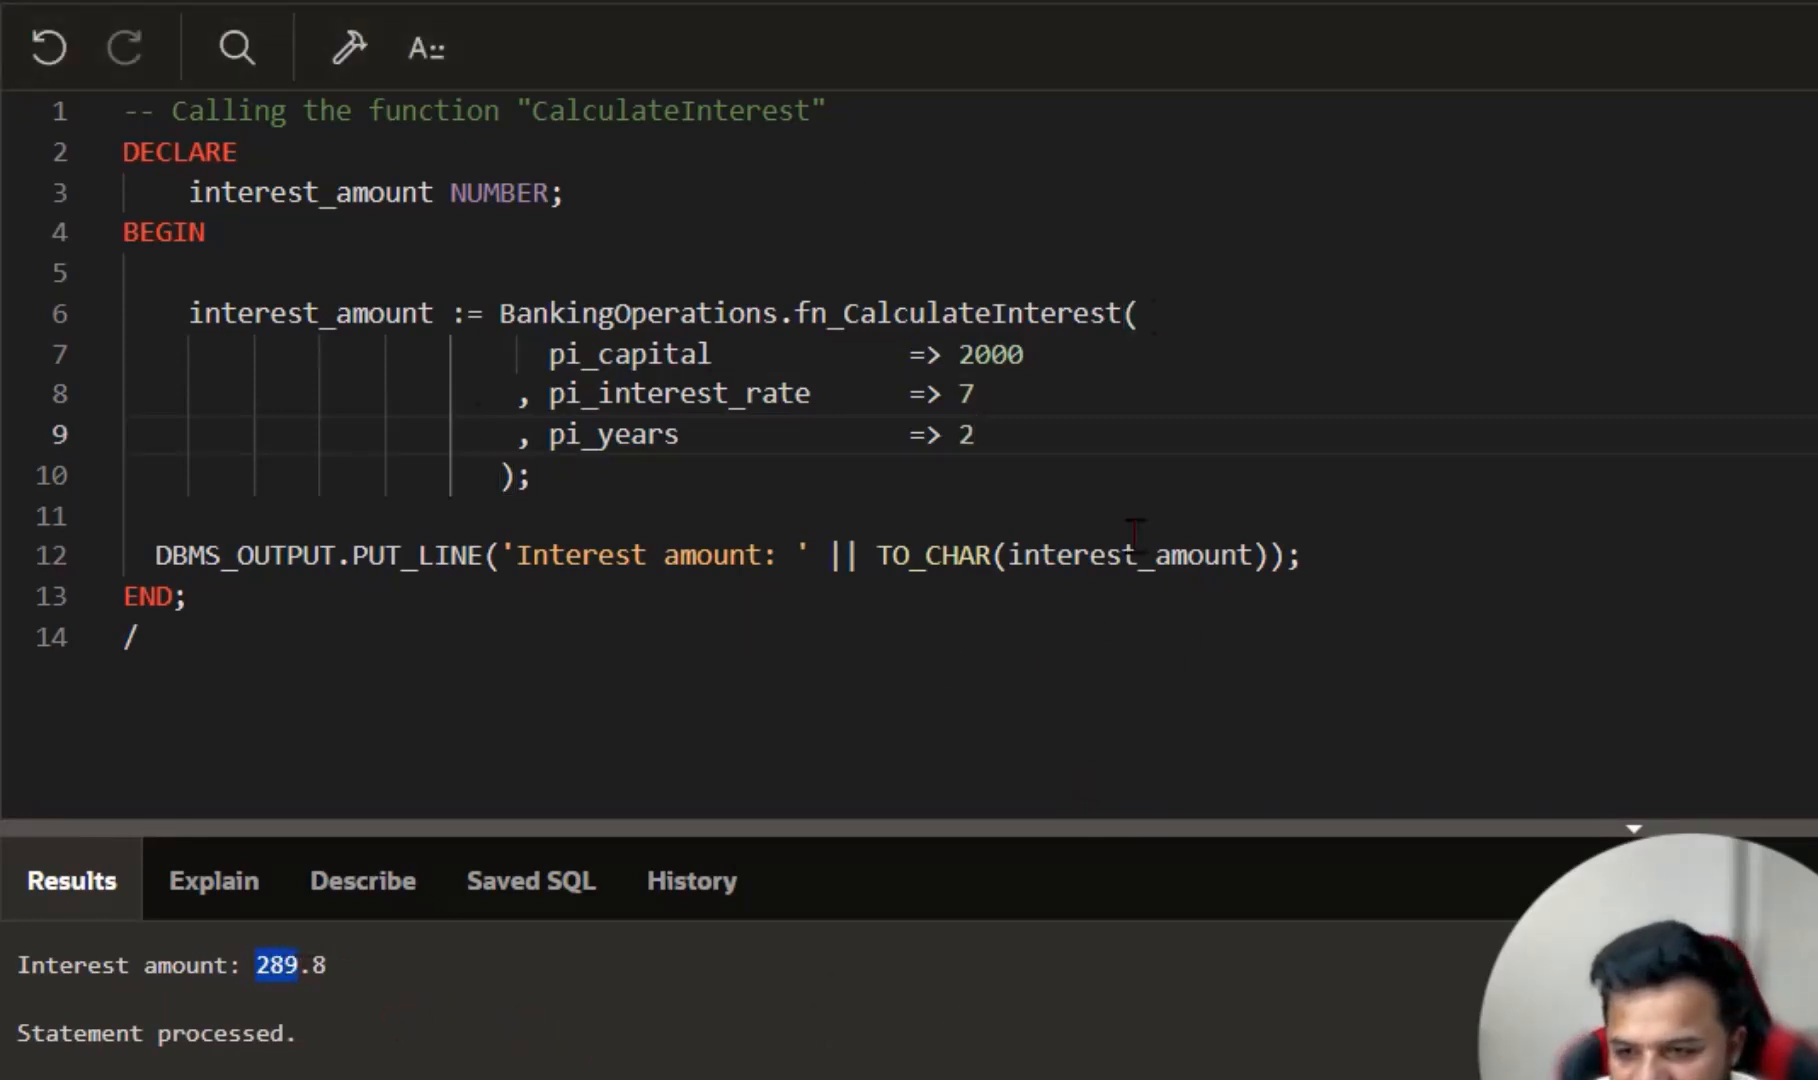
drag(498, 314, 528, 476)
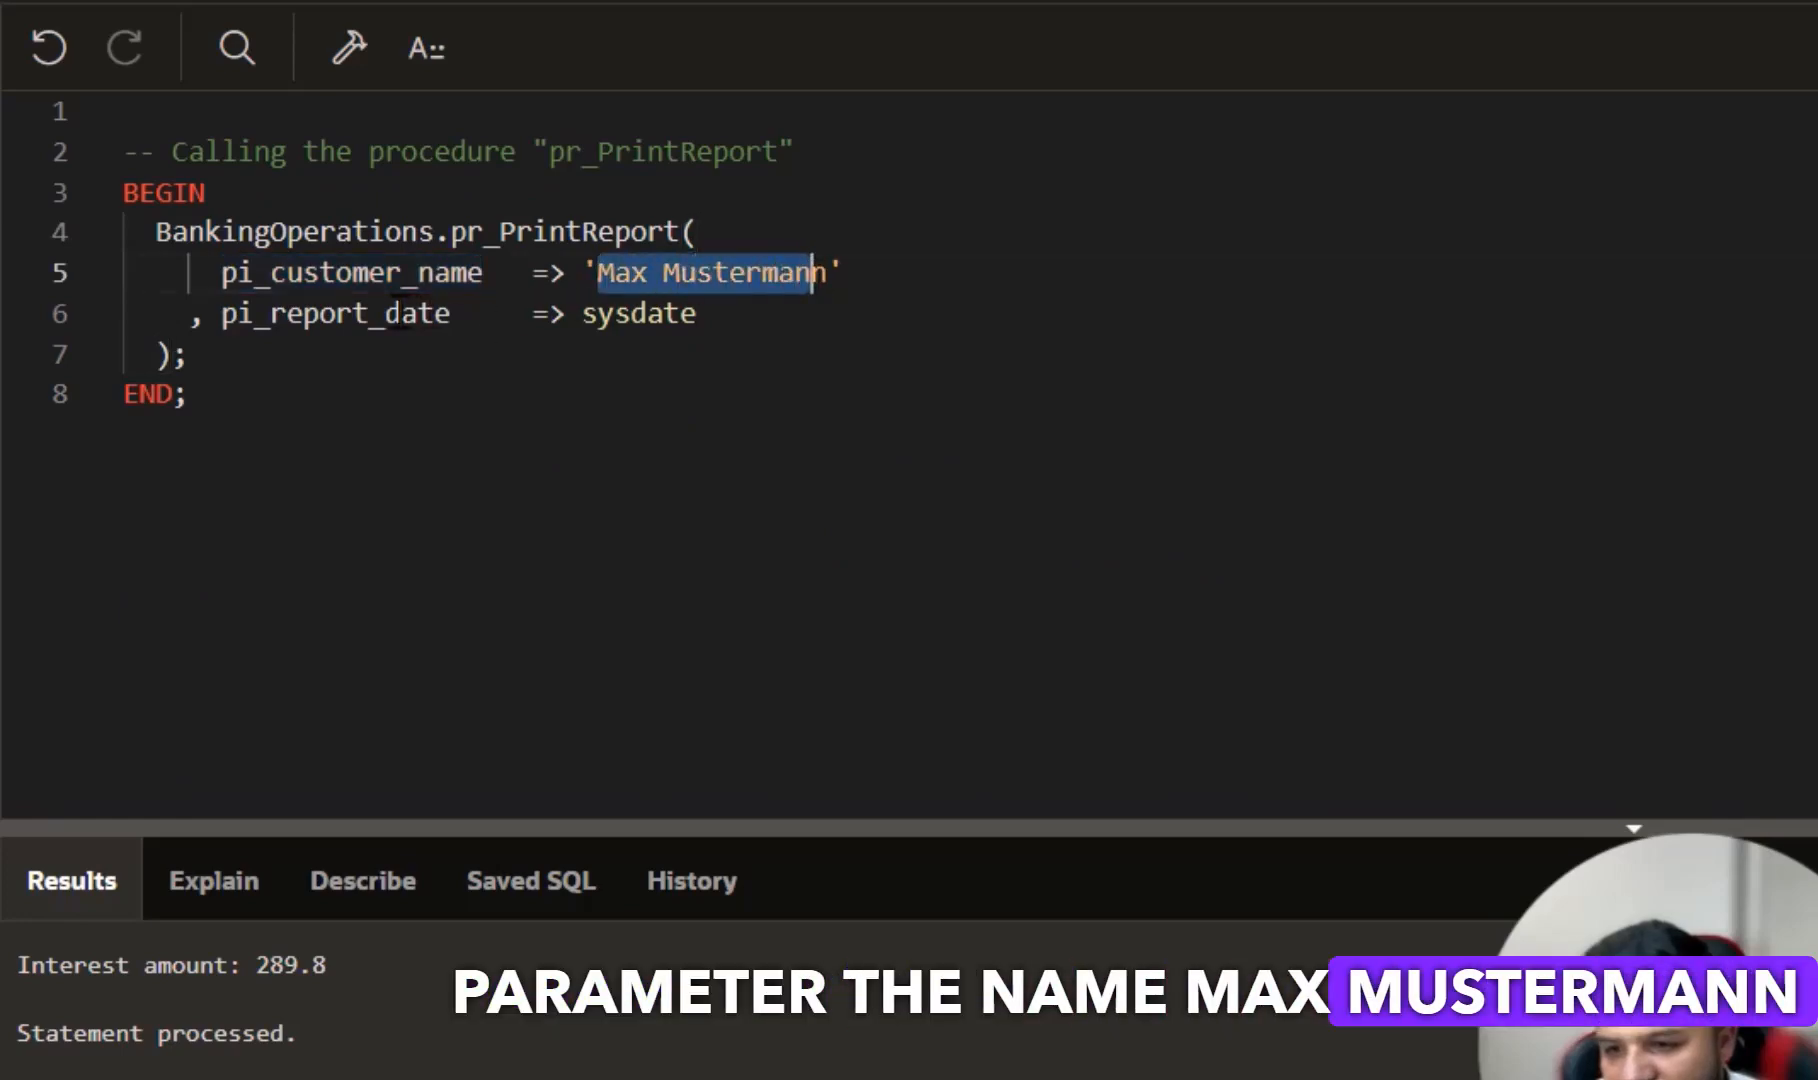
Step: Run BankingOperations.pr_PrintReport for Max Mustermann with sysdate, printing the 30-JUN-2024 report
double_click(336, 314)
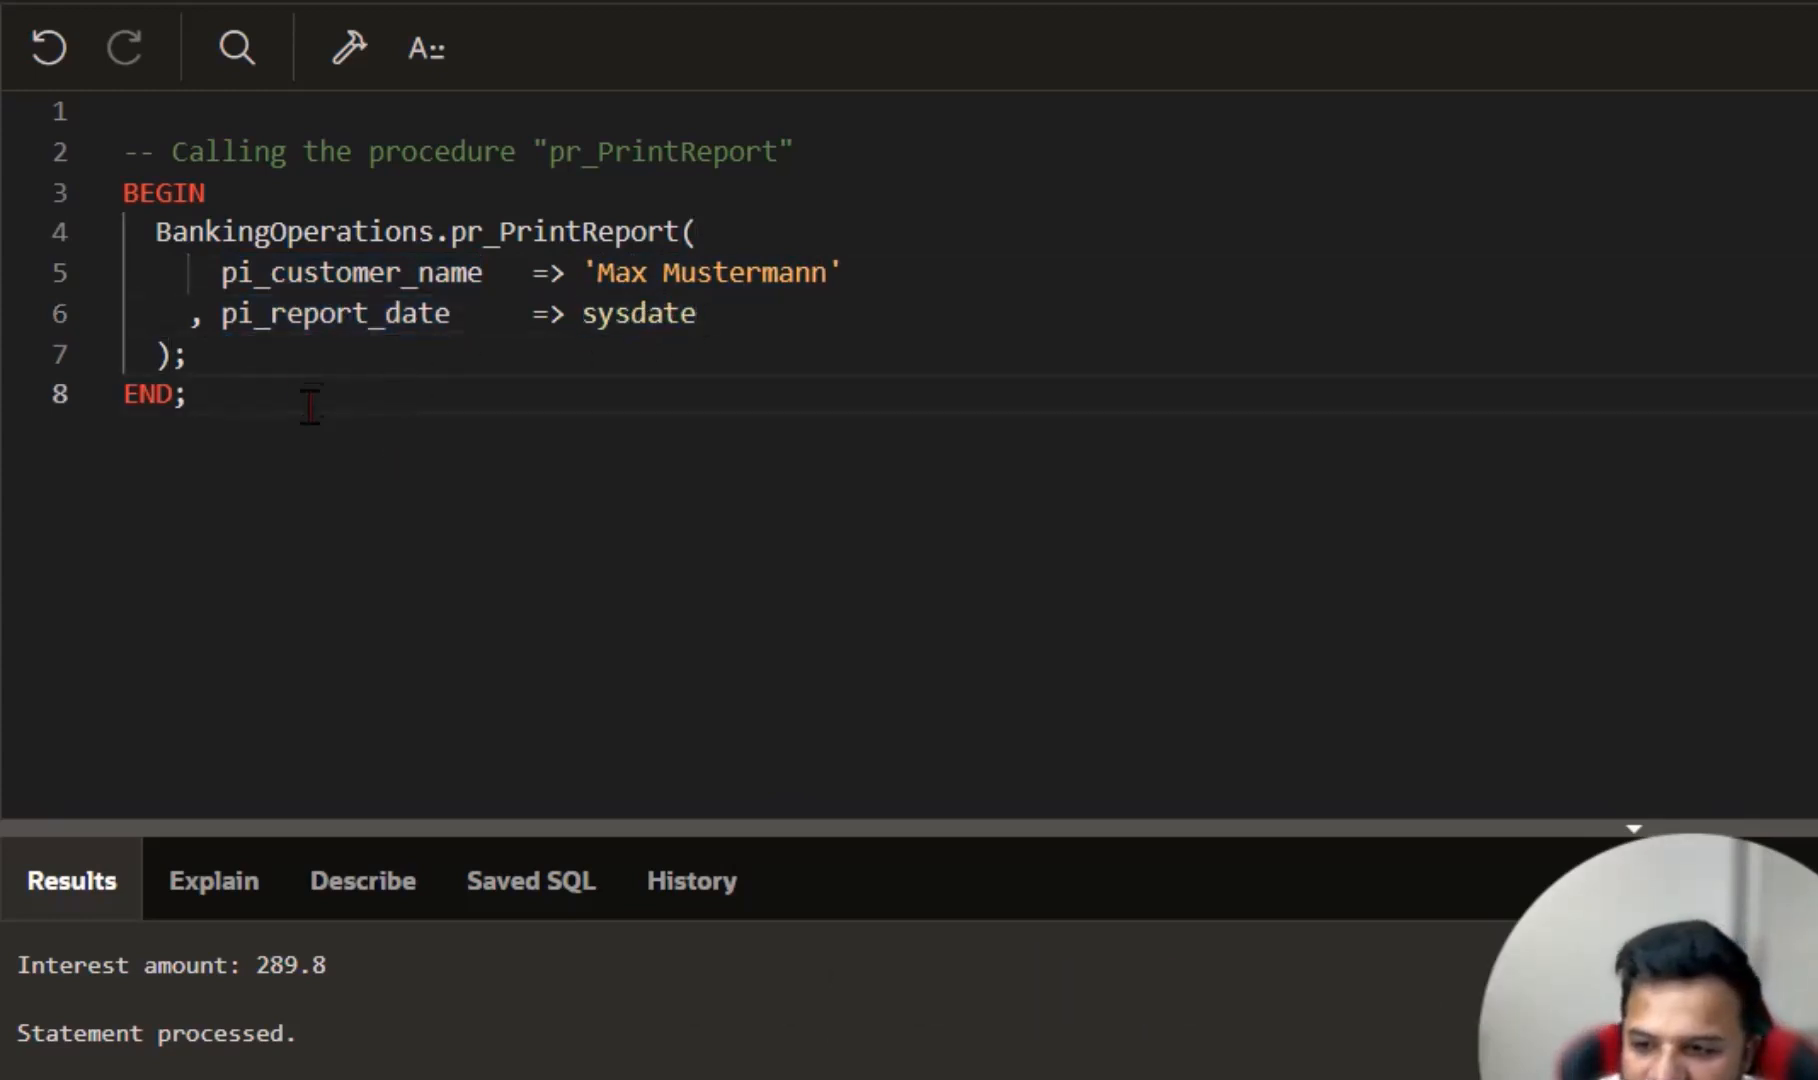
key(Ctrl+Enter)
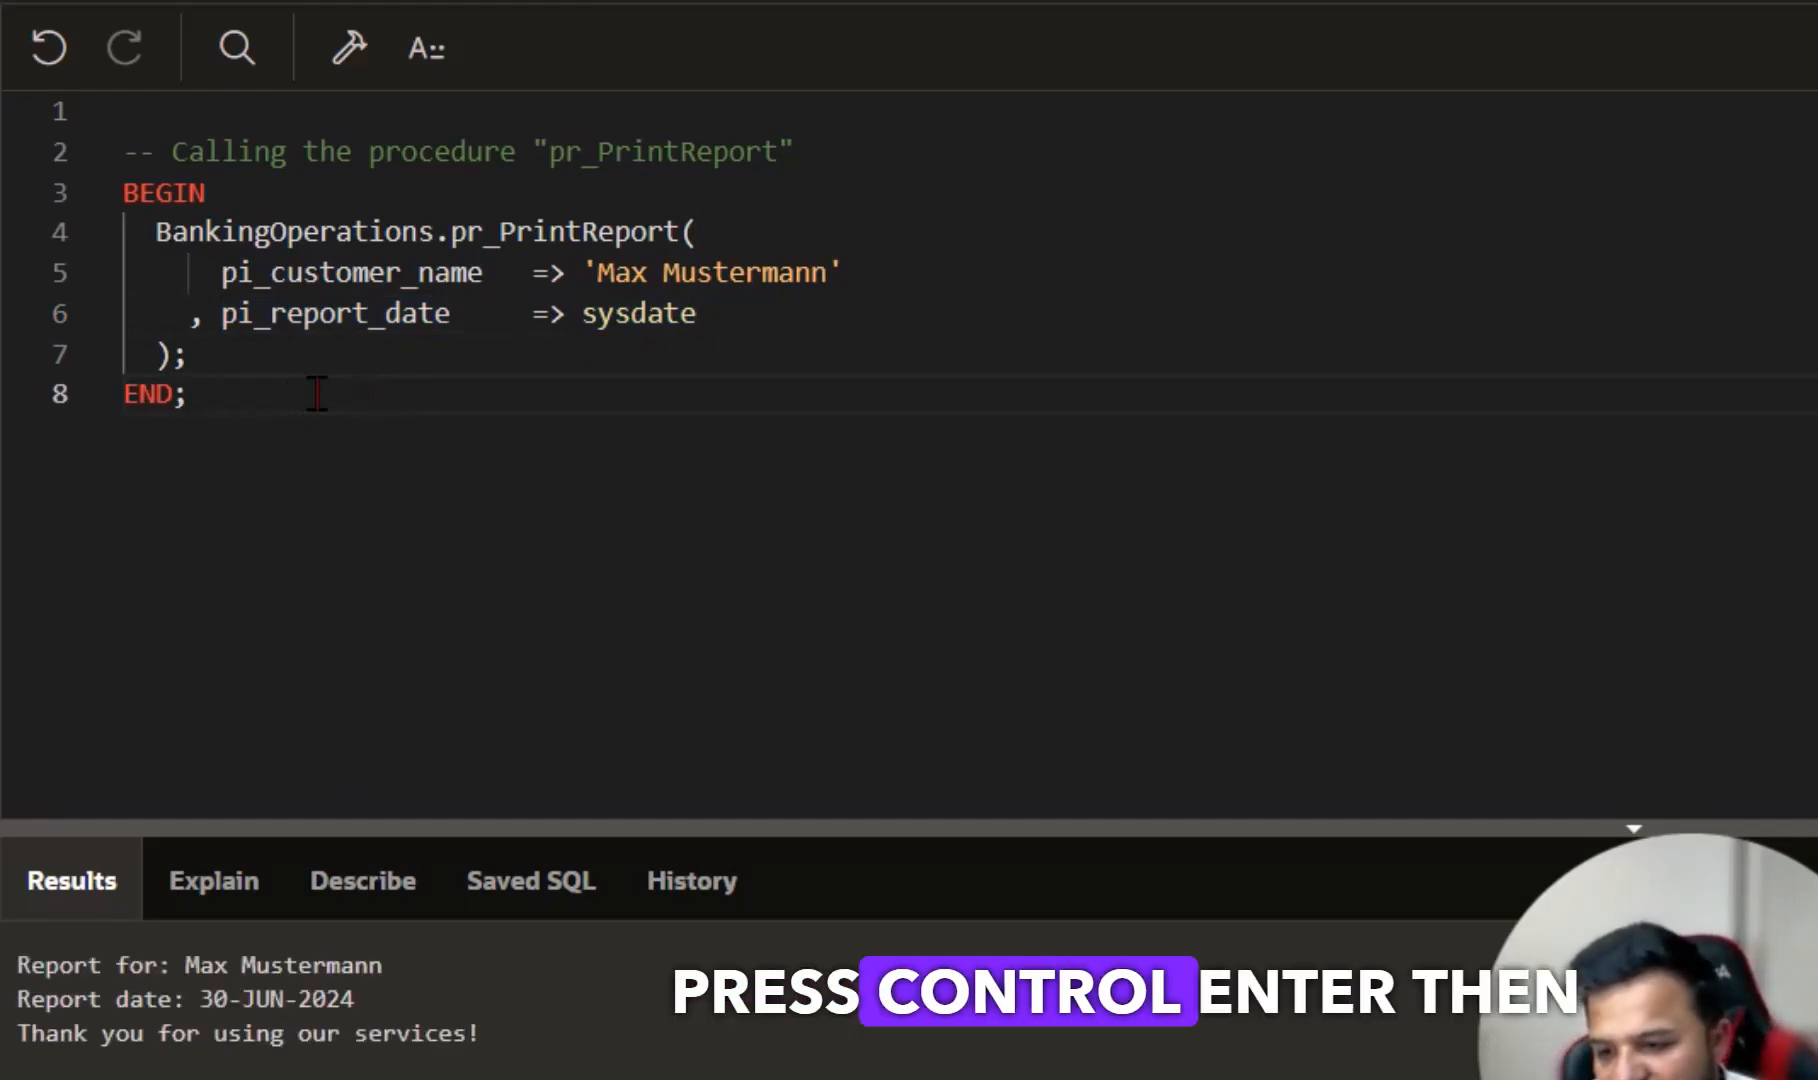